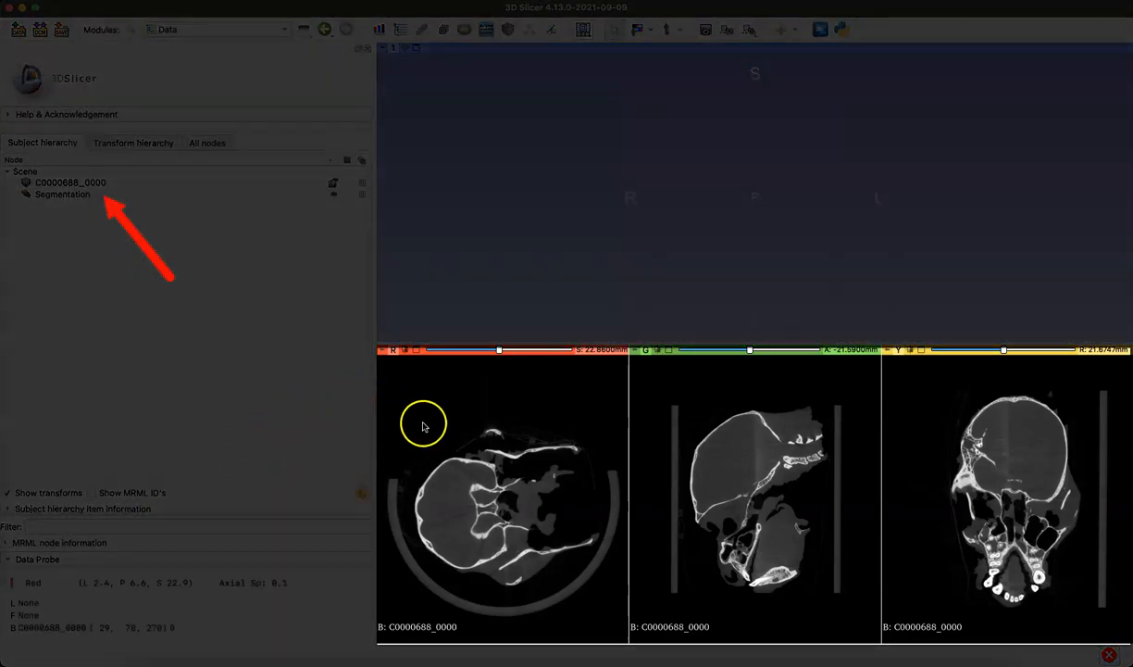
pyautogui.moveTo(986, 431)
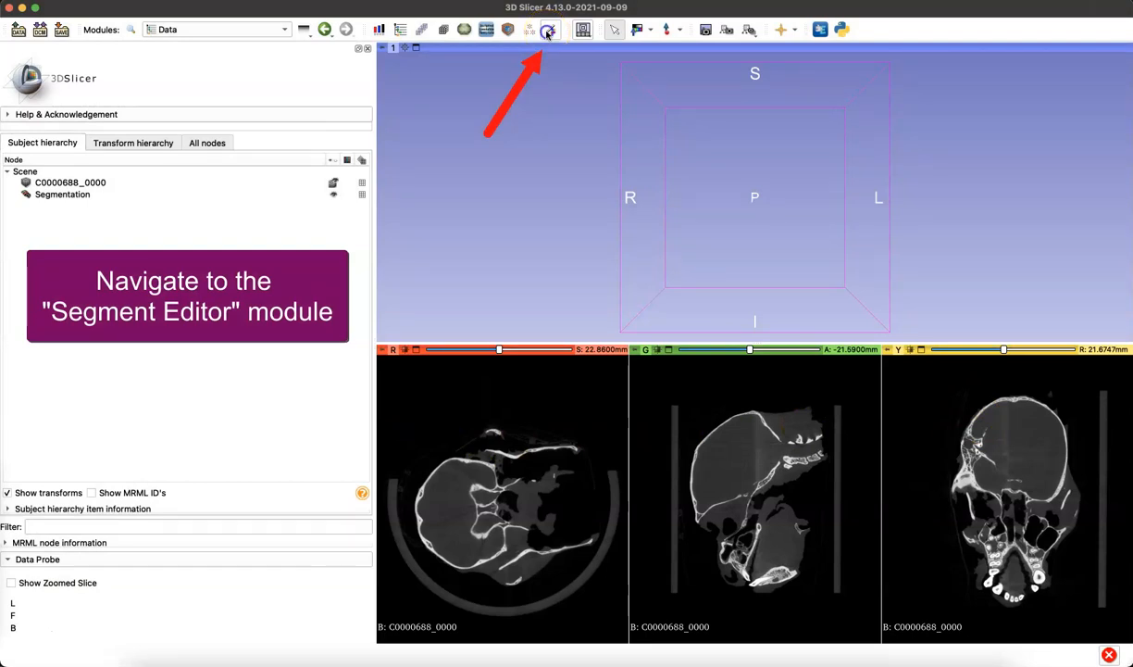
# Open the Segment Editor module on the empty Segmentation for C0000688_0000
pyautogui.click(218, 29)
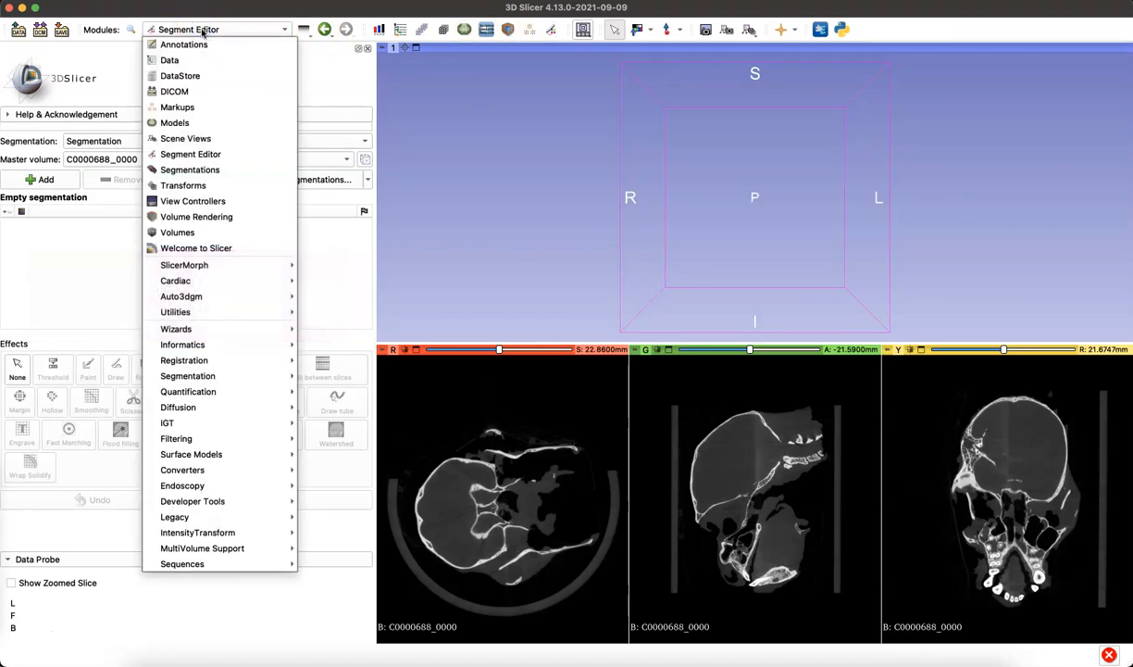
pyautogui.moveTo(189, 154)
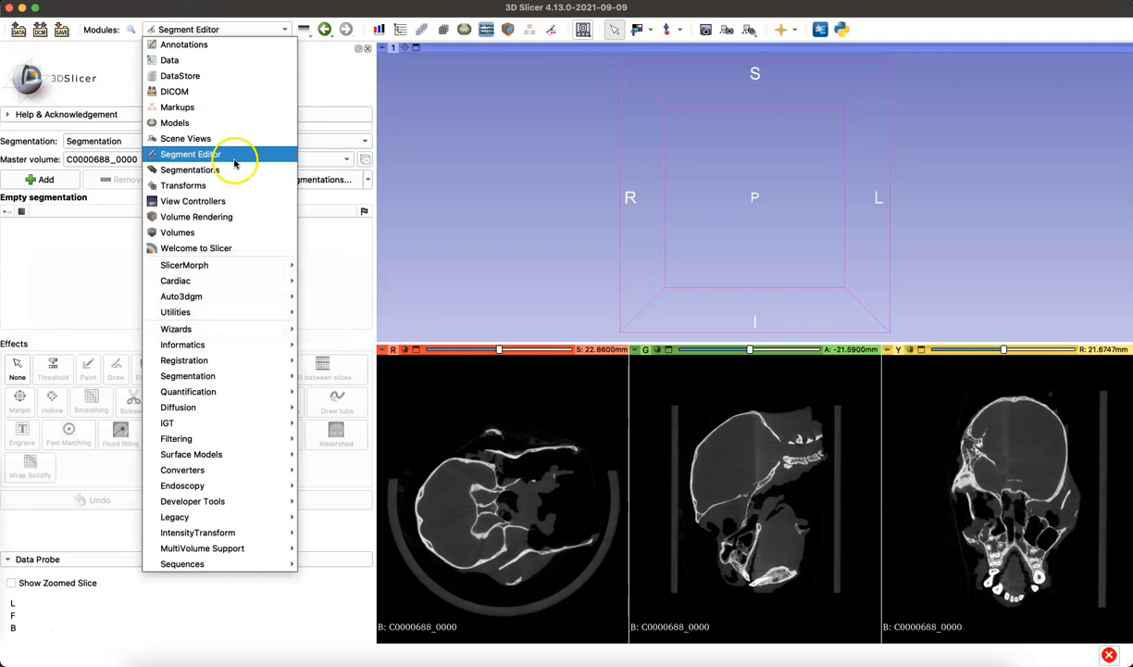
pyautogui.click(190, 154)
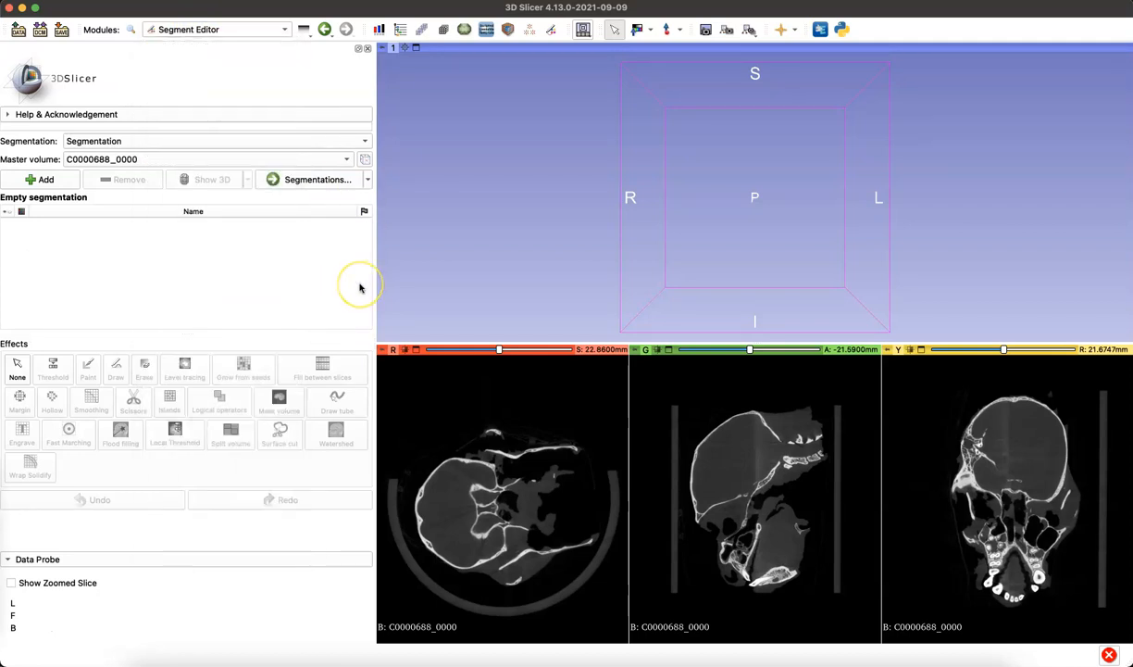
# Add a new segment named Skull to the segmentation
pyautogui.click(40, 179)
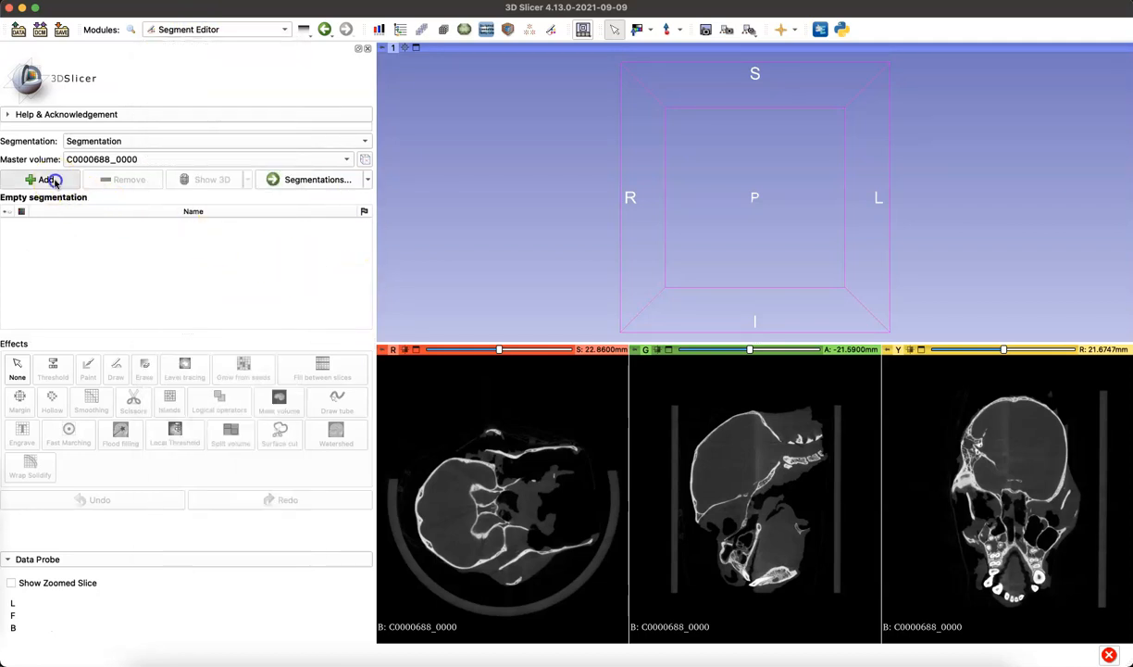
pyautogui.click(41, 178)
pyautogui.write('Skull')
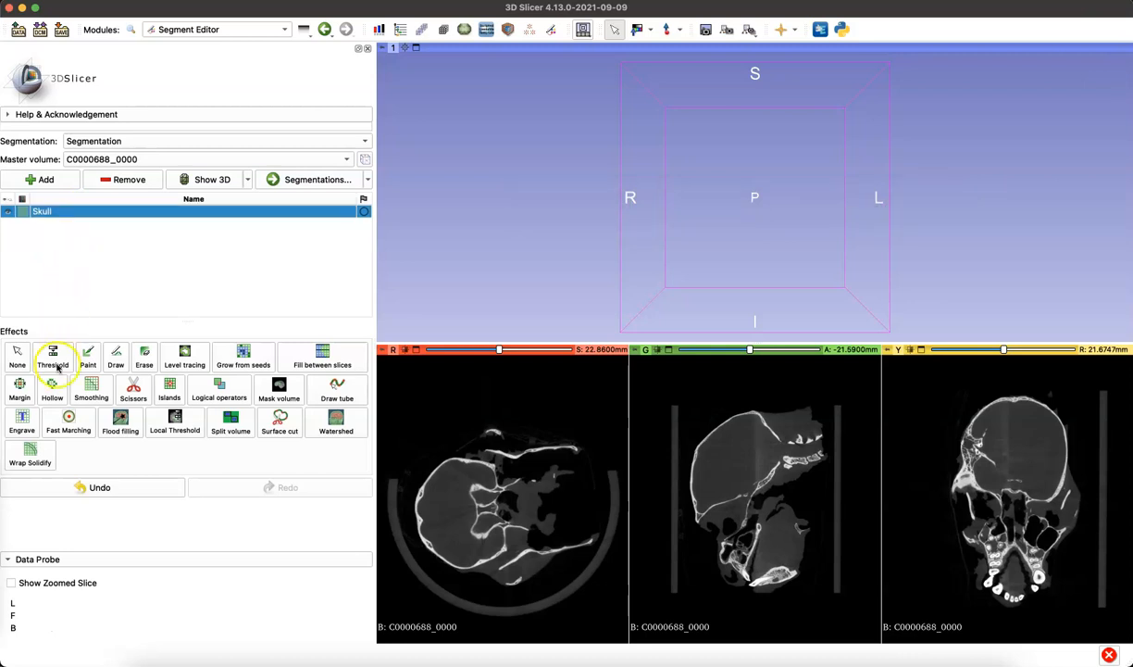
# Threshold the Skull segment to bone, lowering the minimum to roughly 44 (range 44–250)
pyautogui.click(52, 356)
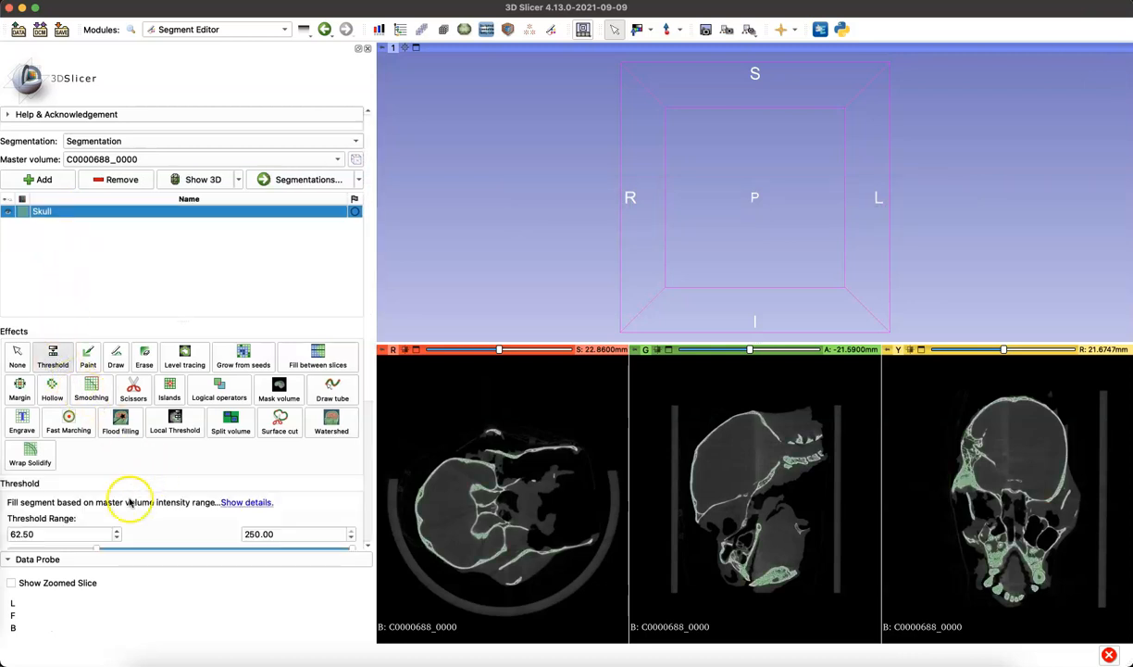
pyautogui.scroll(-3)
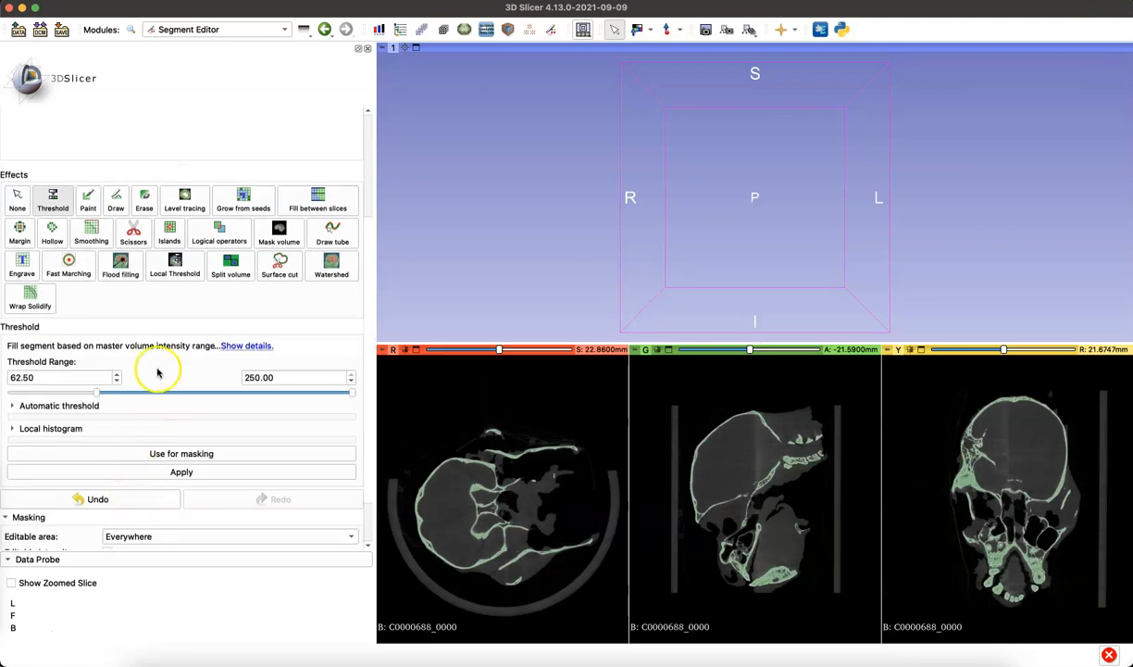
pyautogui.moveTo(990, 463)
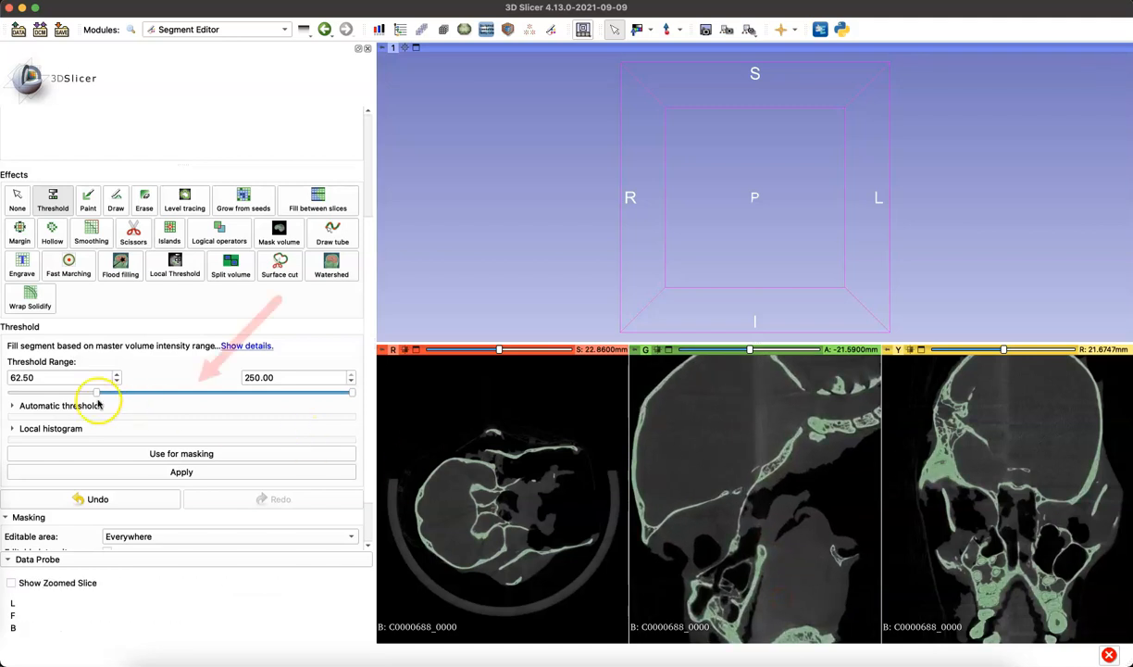
pyautogui.moveTo(97, 392); pyautogui.dragTo(83, 393)
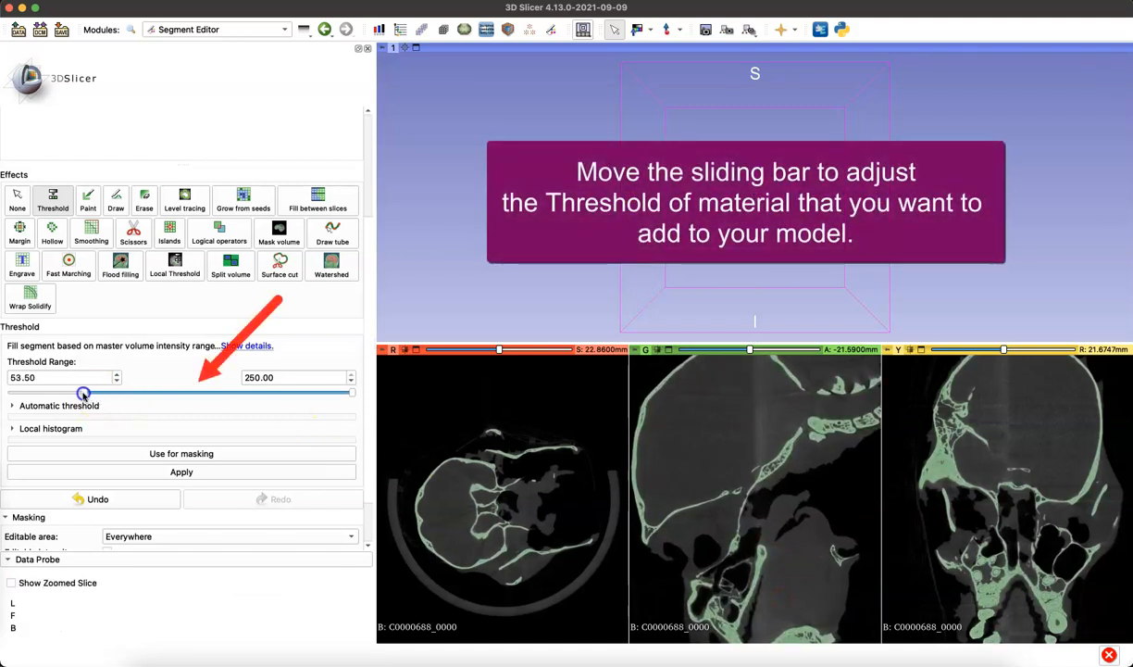
pyautogui.moveTo(83, 392); pyautogui.dragTo(60, 392)
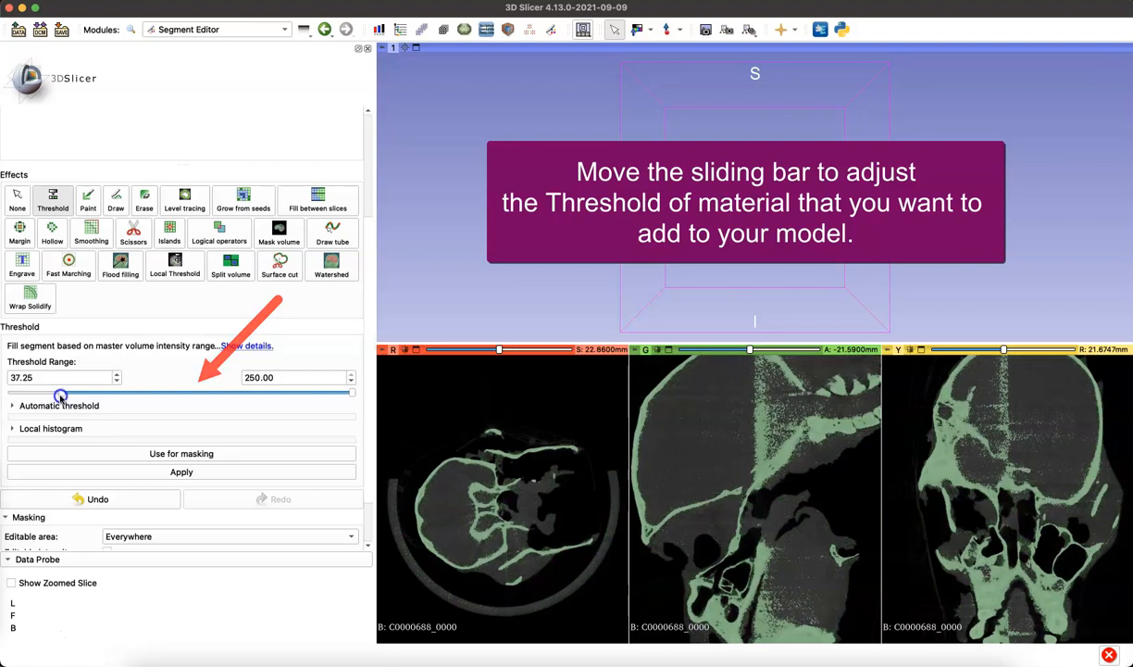
pyautogui.moveTo(60, 393); pyautogui.dragTo(80, 393)
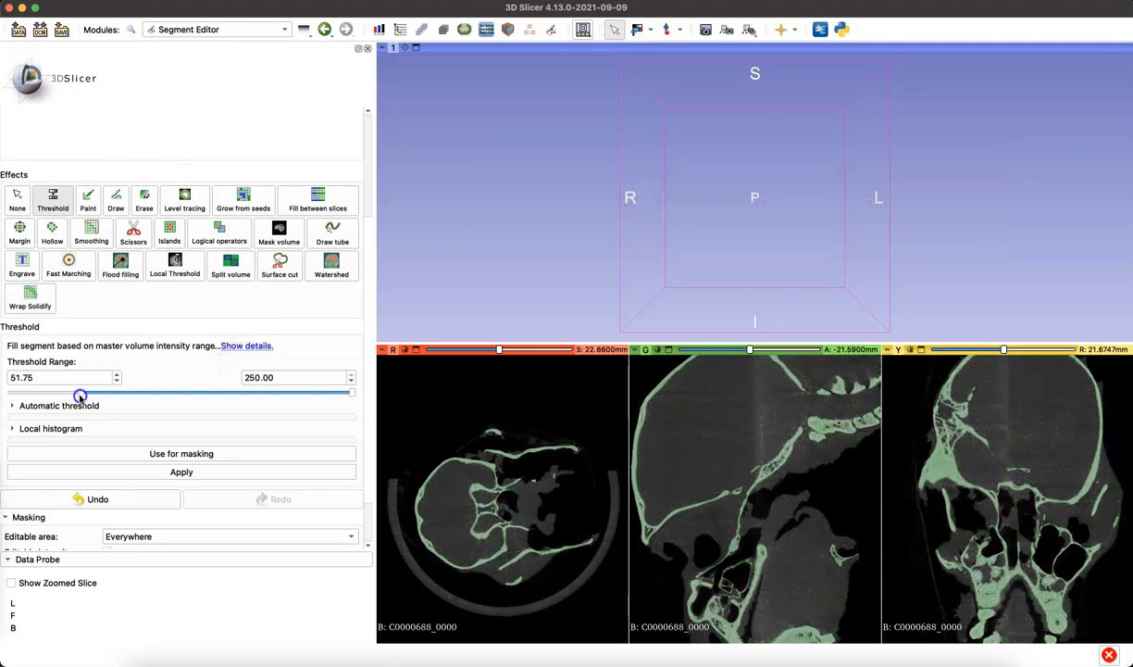
pyautogui.moveTo(79, 396); pyautogui.dragTo(71, 395)
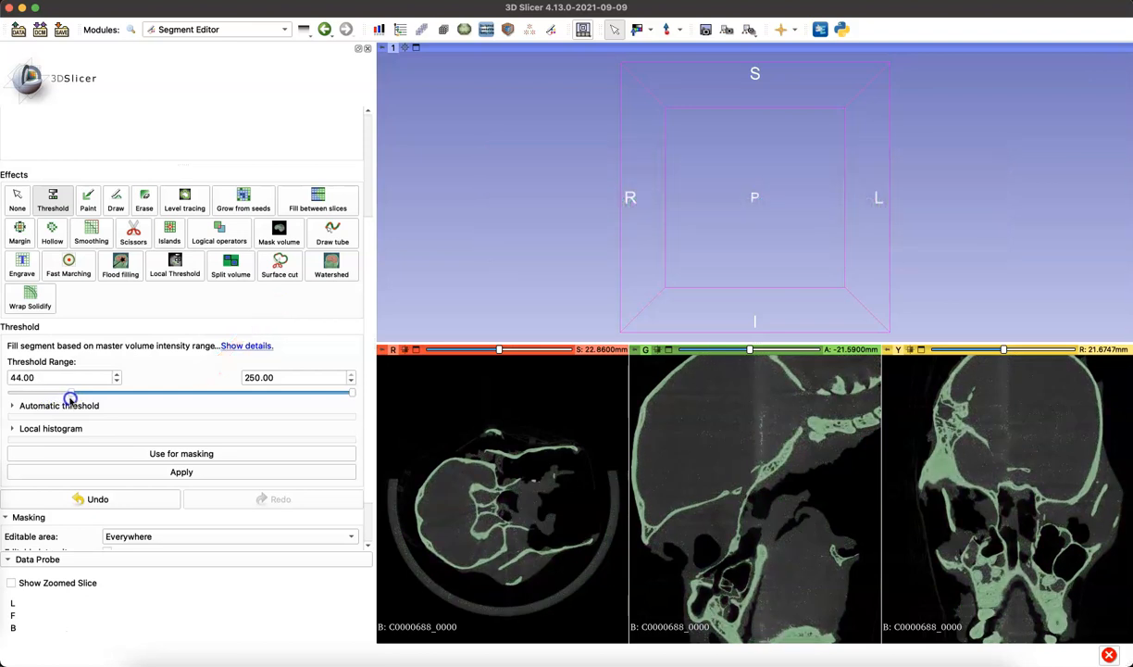
pyautogui.moveTo(70, 392); pyautogui.dragTo(77, 391)
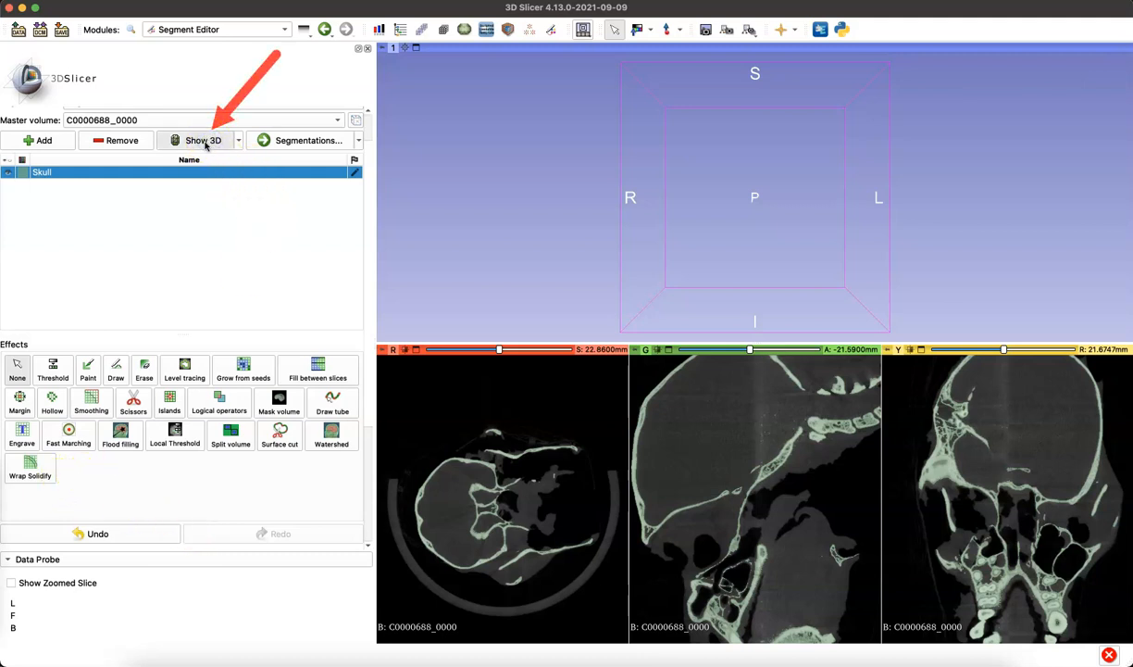
# Show the Skull segment in 3D and orbit the green skull surface
pyautogui.click(202, 140)
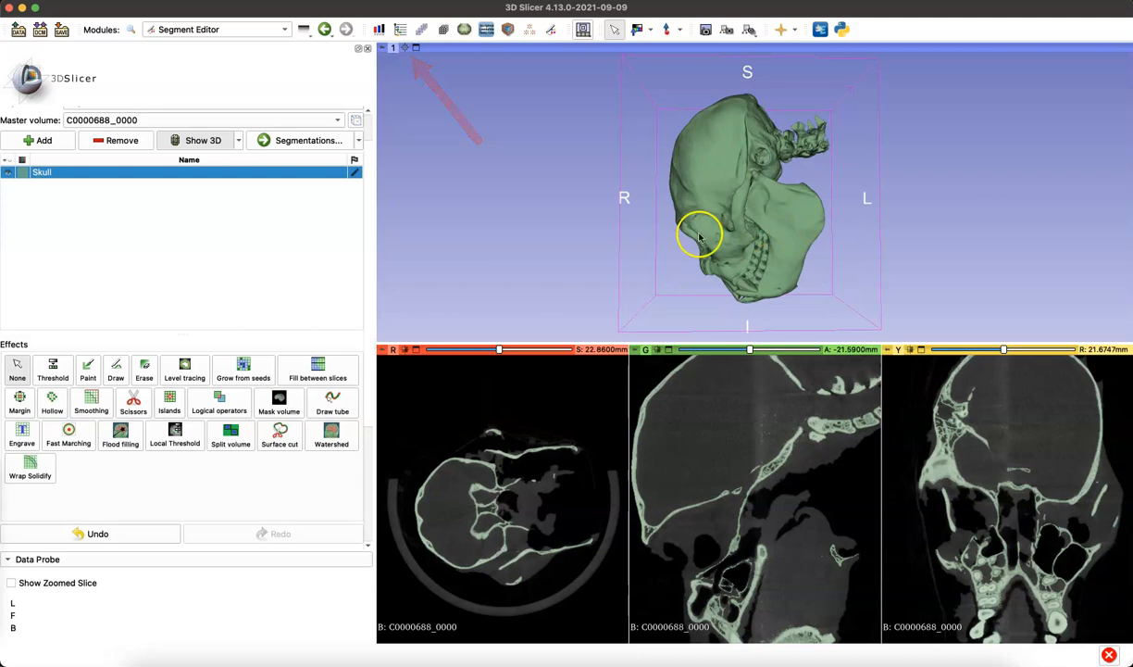
pyautogui.moveTo(699, 233); pyautogui.dragTo(649, 146)
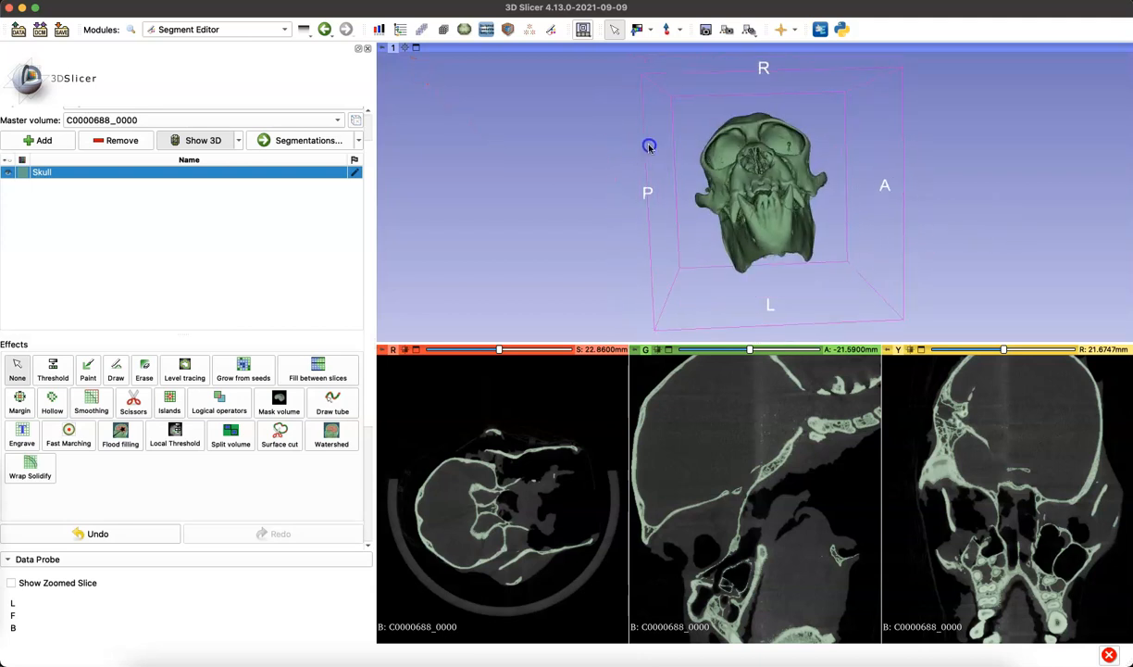
pyautogui.moveTo(648, 146); pyautogui.dragTo(479, 244)
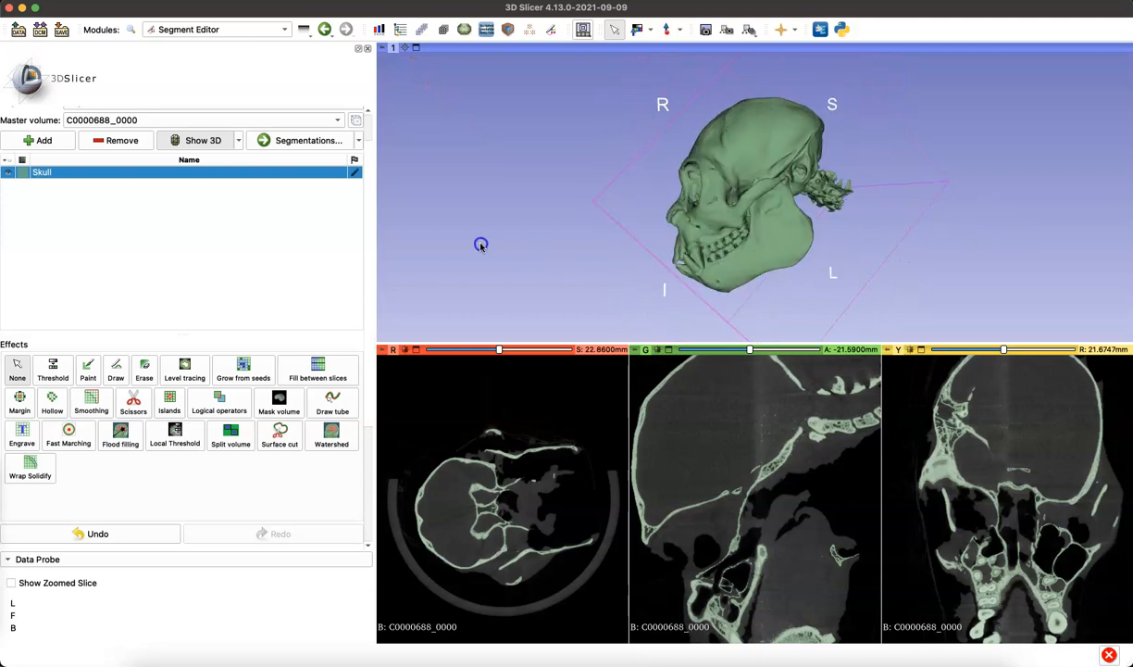
pyautogui.moveTo(479, 244); pyautogui.dragTo(774, 140)
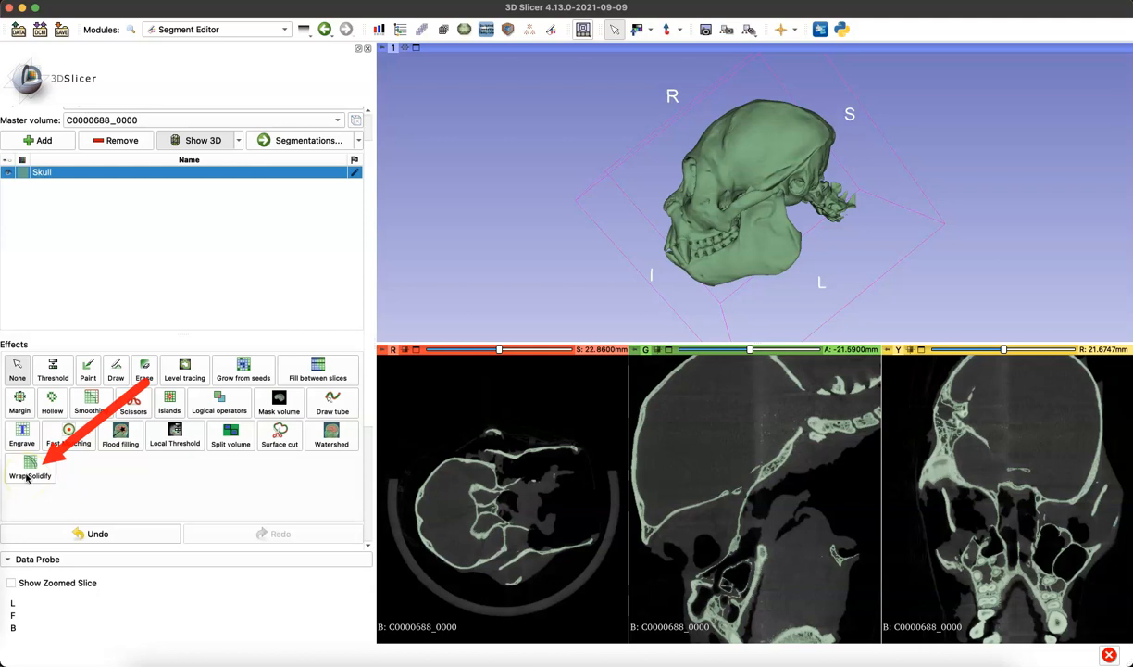
# Set Wrap Solidify to Largest cavity, split cavities at 5 mm, output to a new segment
pyautogui.click(31, 467)
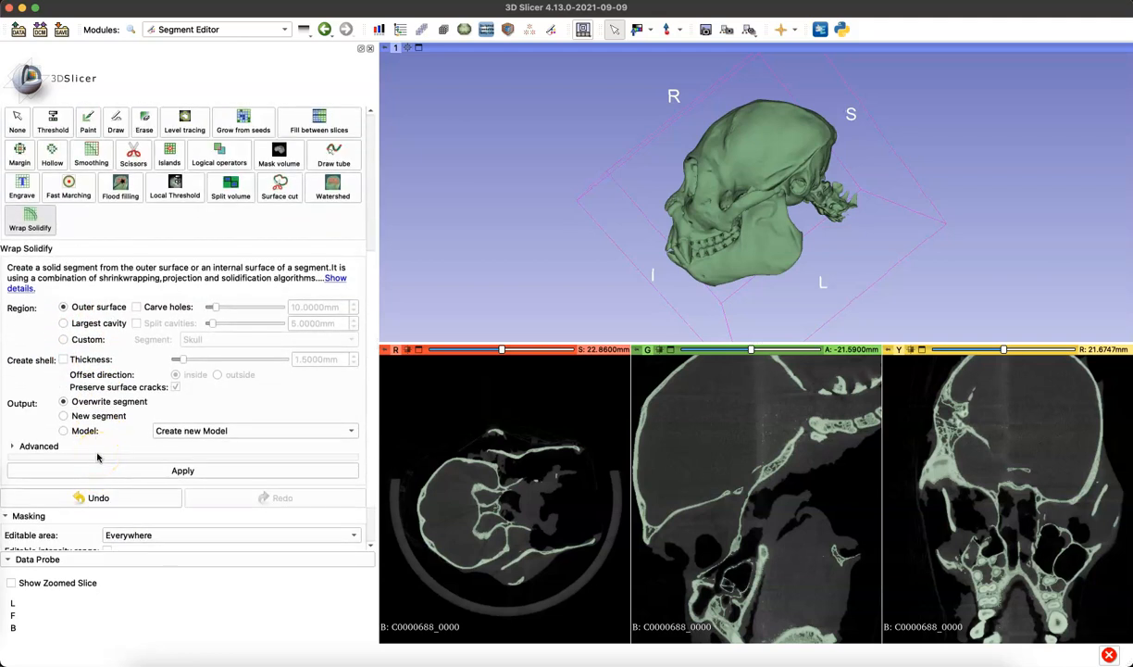
pyautogui.click(63, 323)
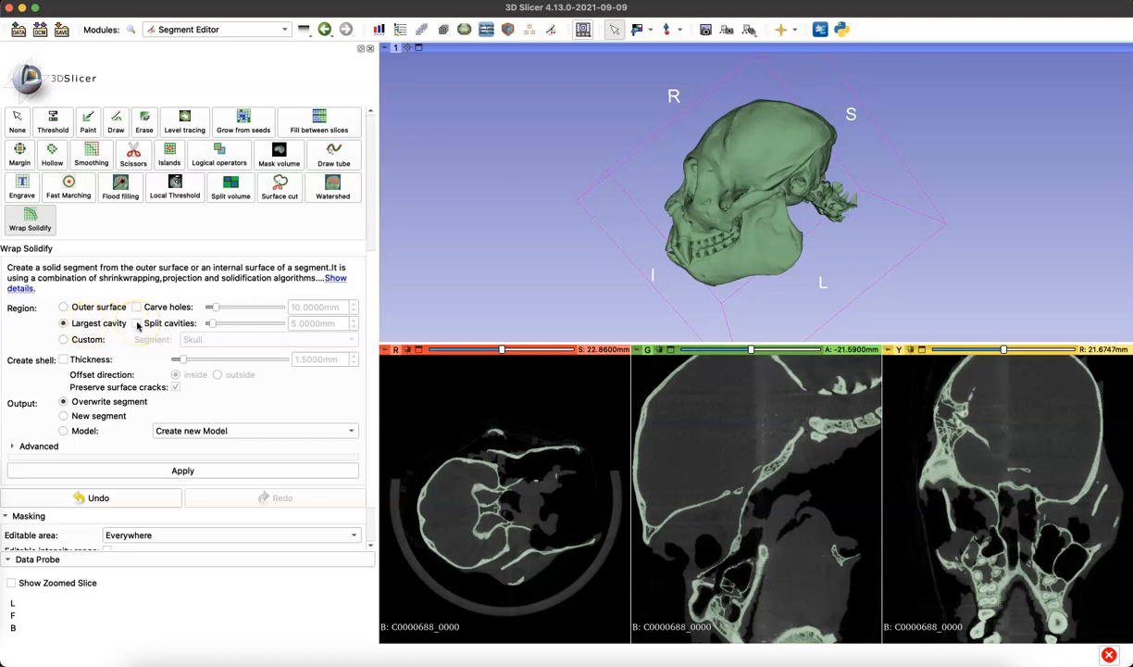
pyautogui.click(137, 322)
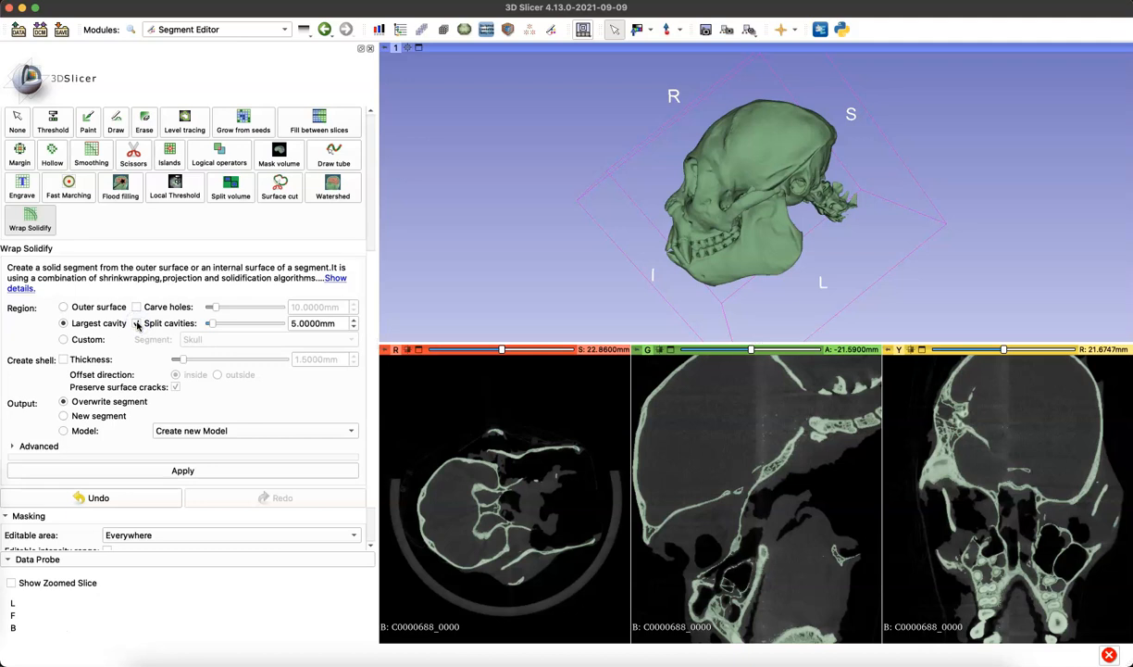
pyautogui.click(136, 323)
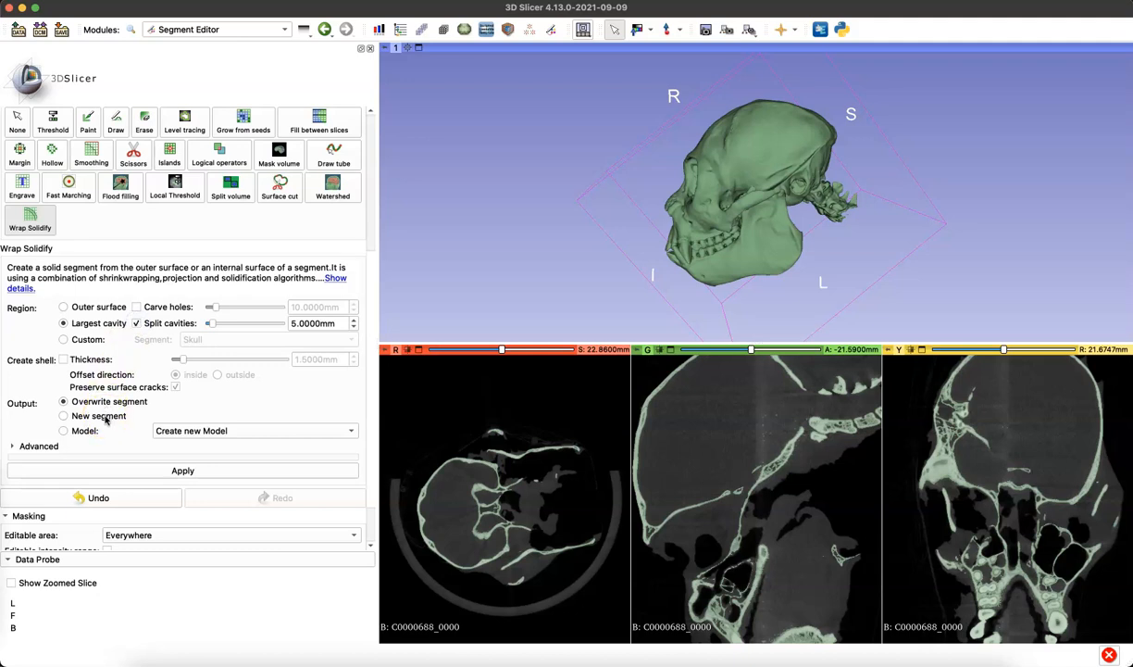
pyautogui.click(63, 416)
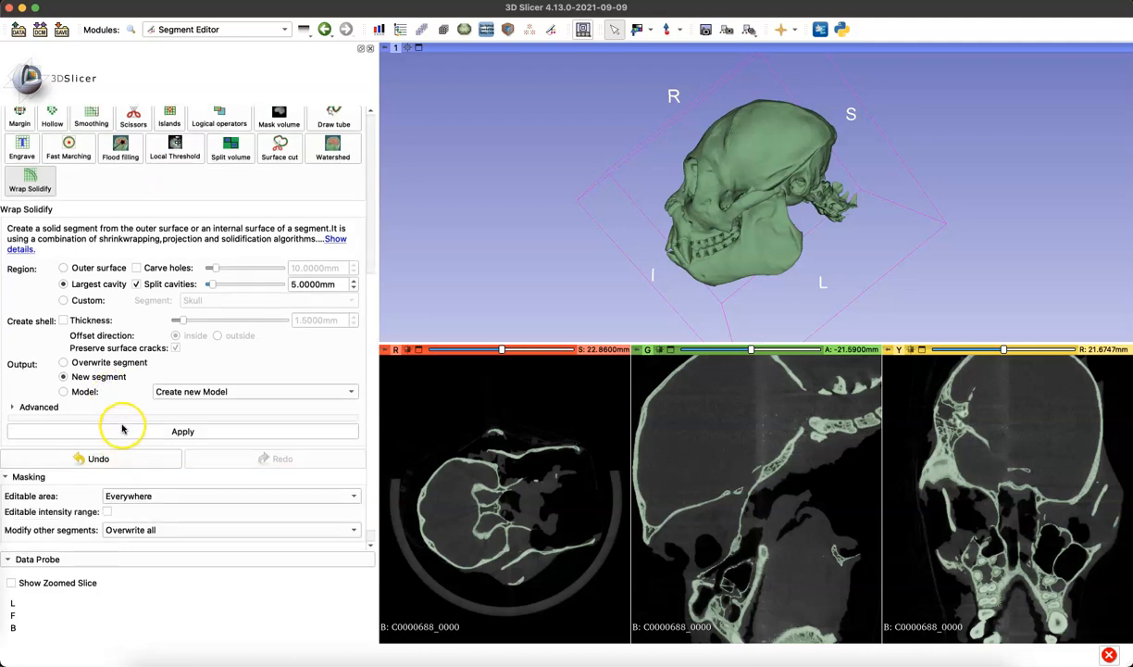
pyautogui.click(38, 382)
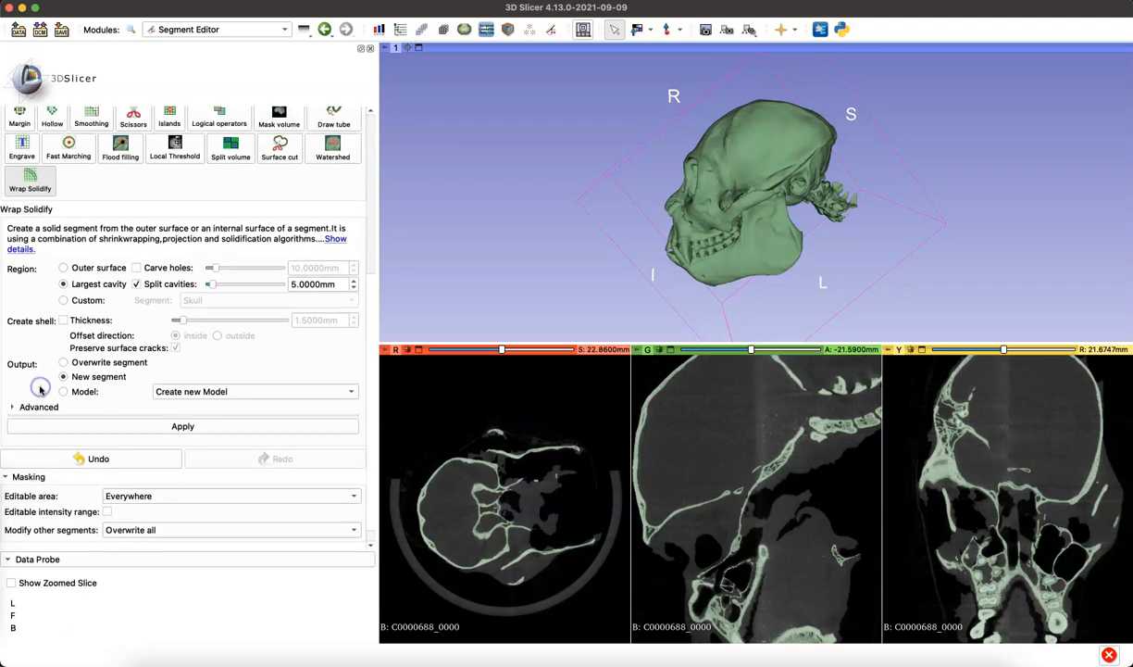
pyautogui.click(182, 425)
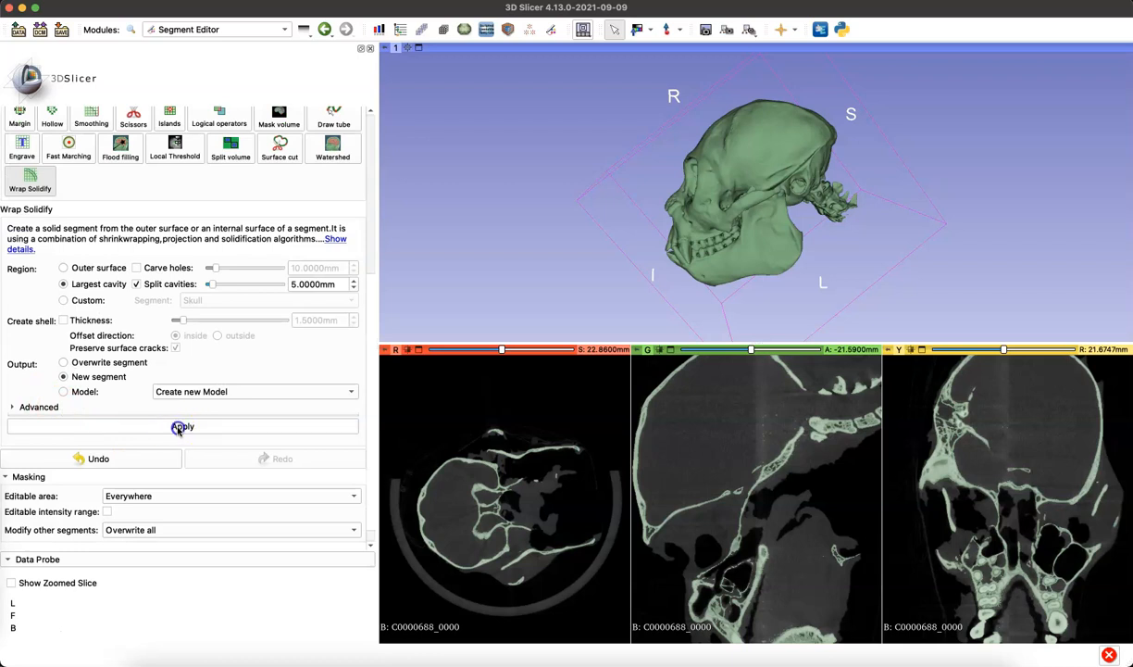
# Apply Wrap Solidify, creating a Skull_solid segment filling the cranial cavity
pyautogui.click(182, 426)
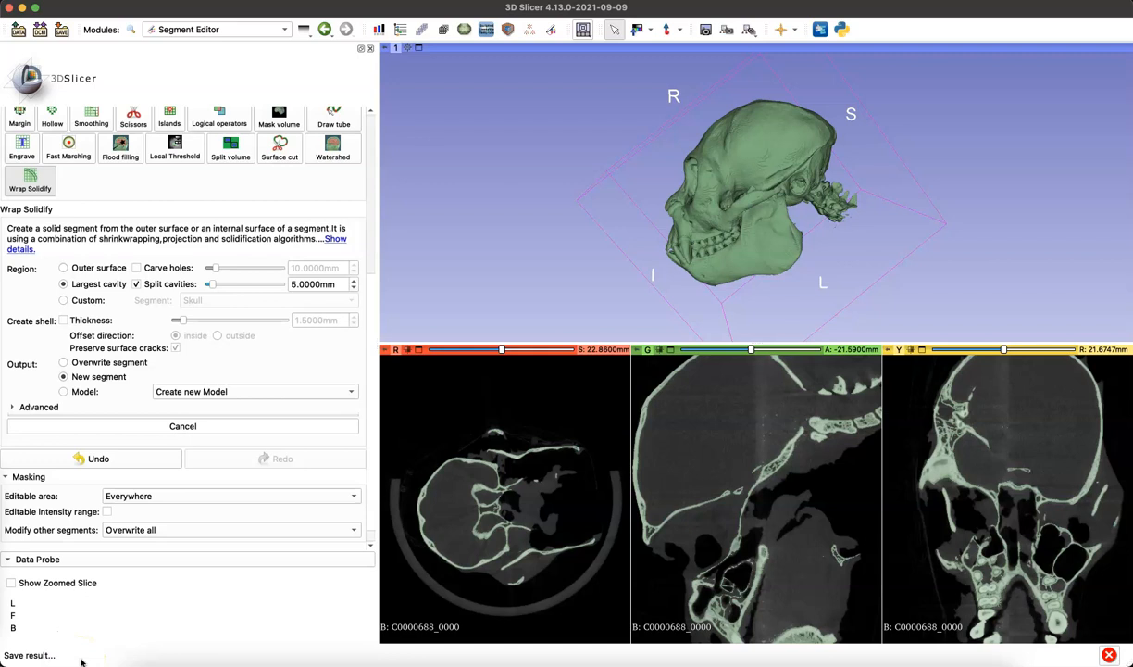
pyautogui.click(182, 426)
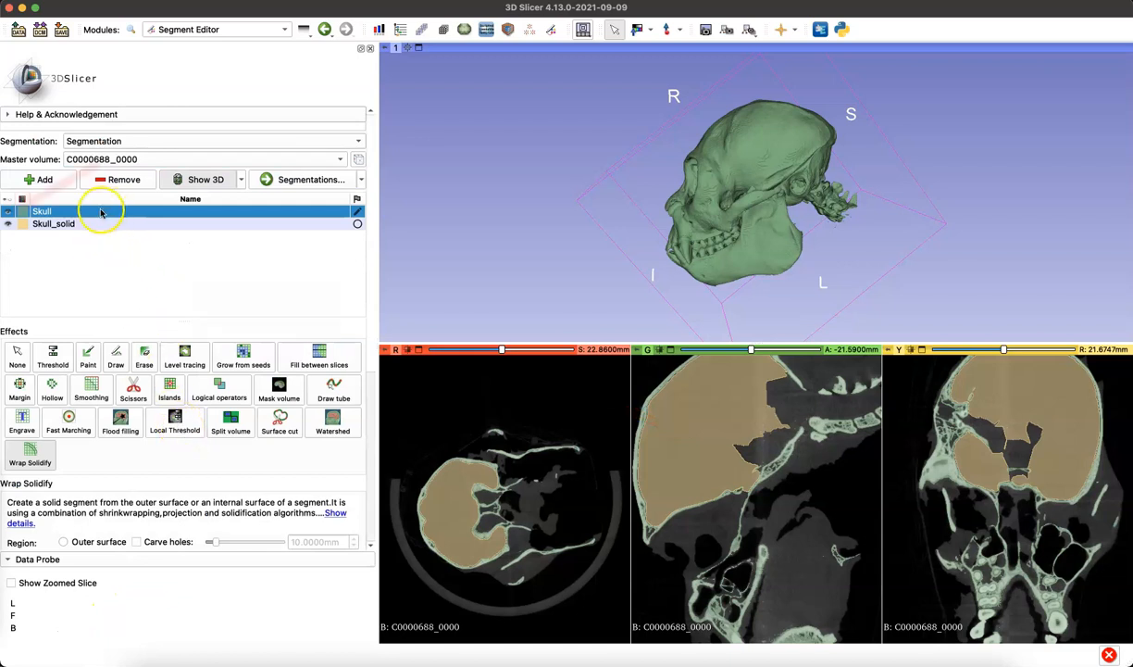
# Hide the Skull segment and orbit the Skull_solid endocast to inspect its base
pyautogui.click(53, 223)
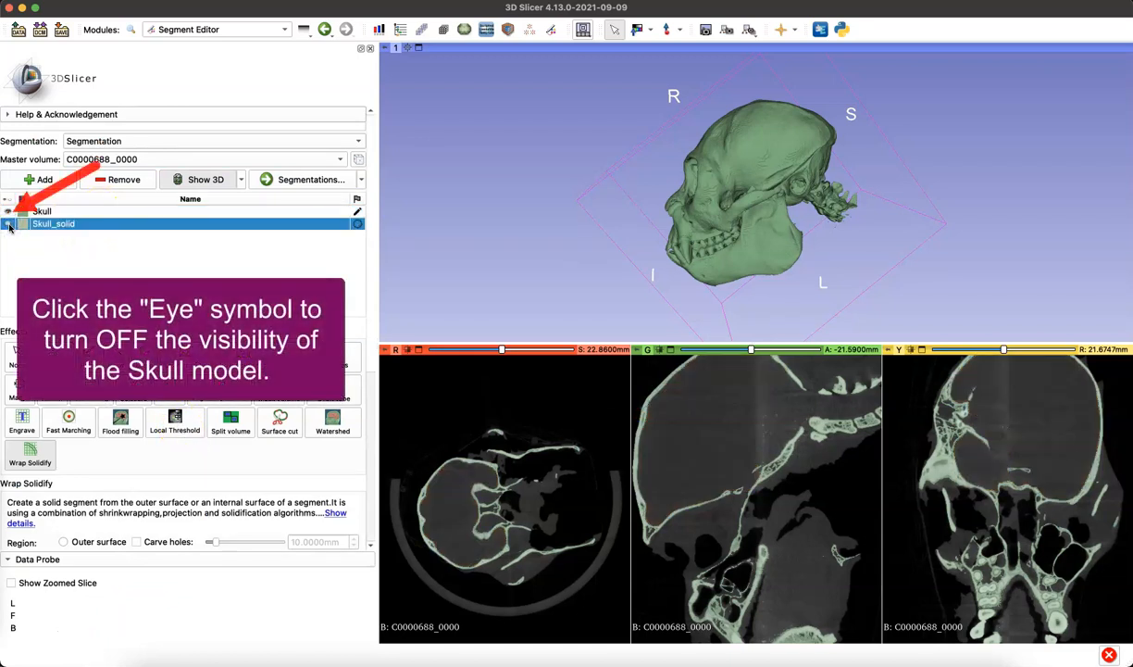
pyautogui.click(8, 211)
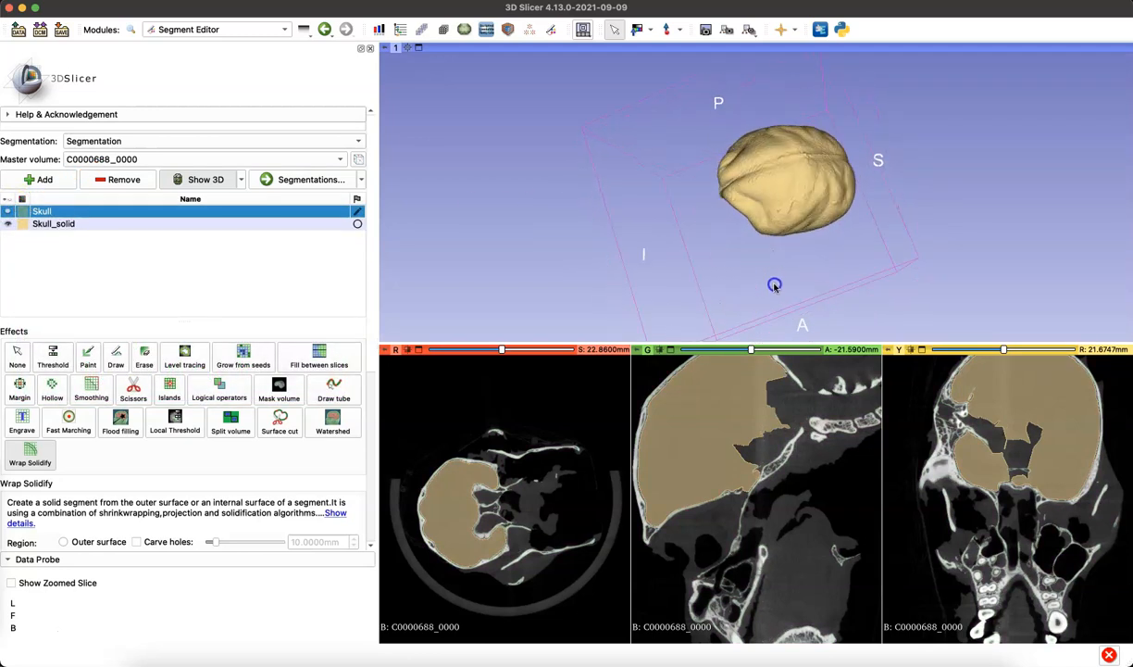
pyautogui.moveTo(775, 284); pyautogui.dragTo(699, 250)
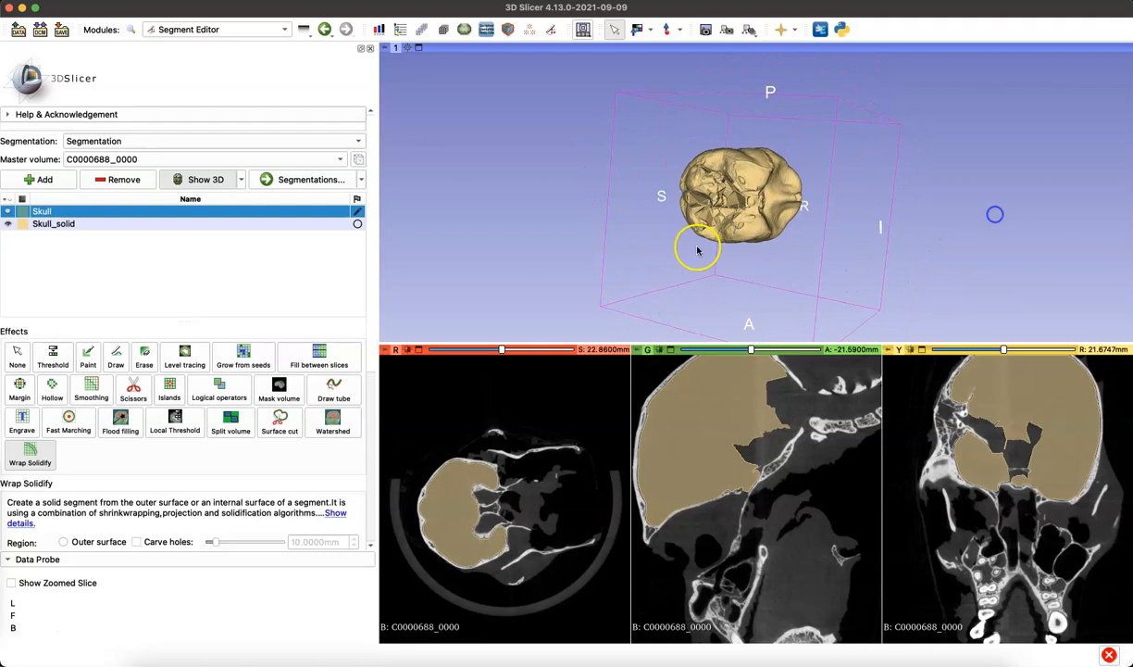
pyautogui.moveTo(699, 250); pyautogui.dragTo(755, 140)
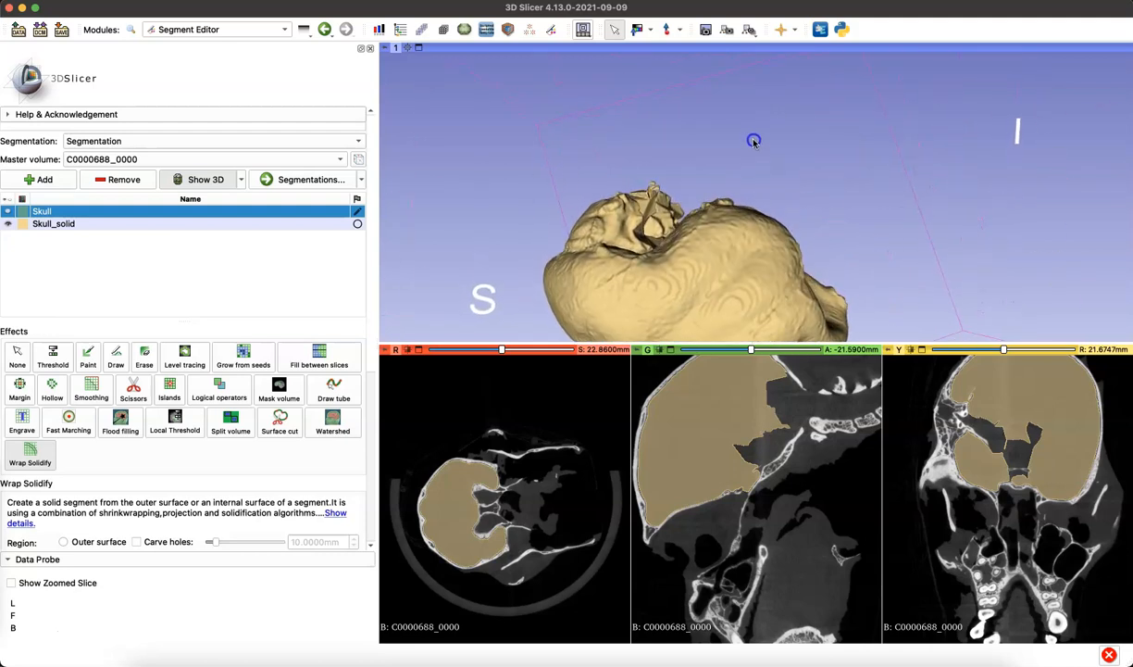
pyautogui.moveTo(753, 139); pyautogui.dragTo(768, 245)
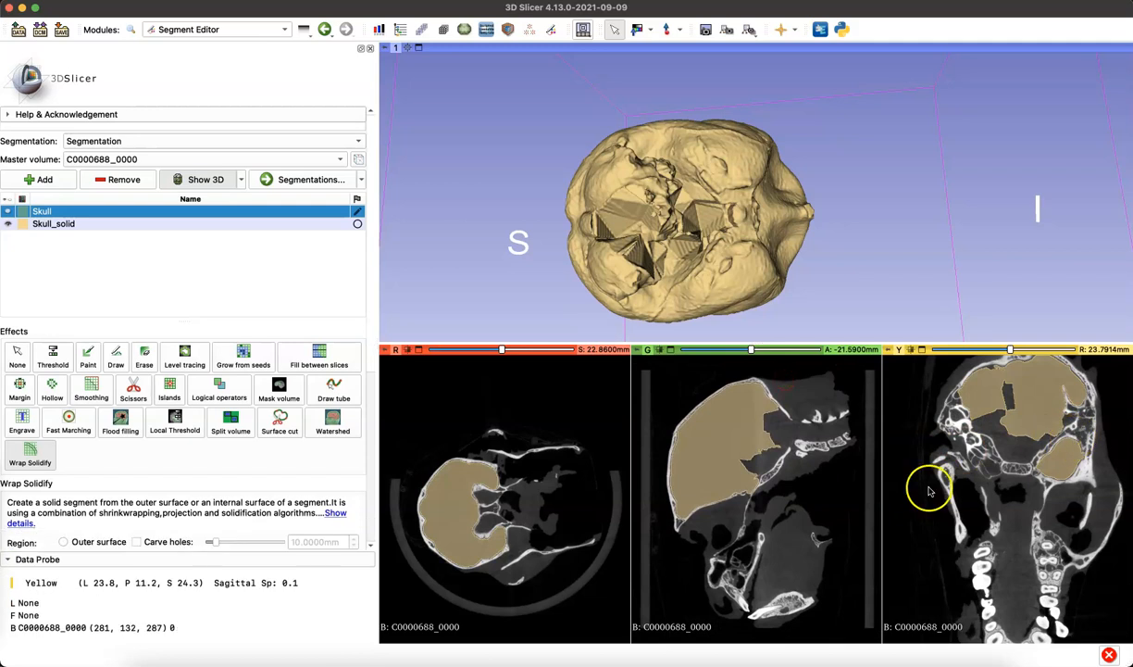
pyautogui.moveTo(783, 469)
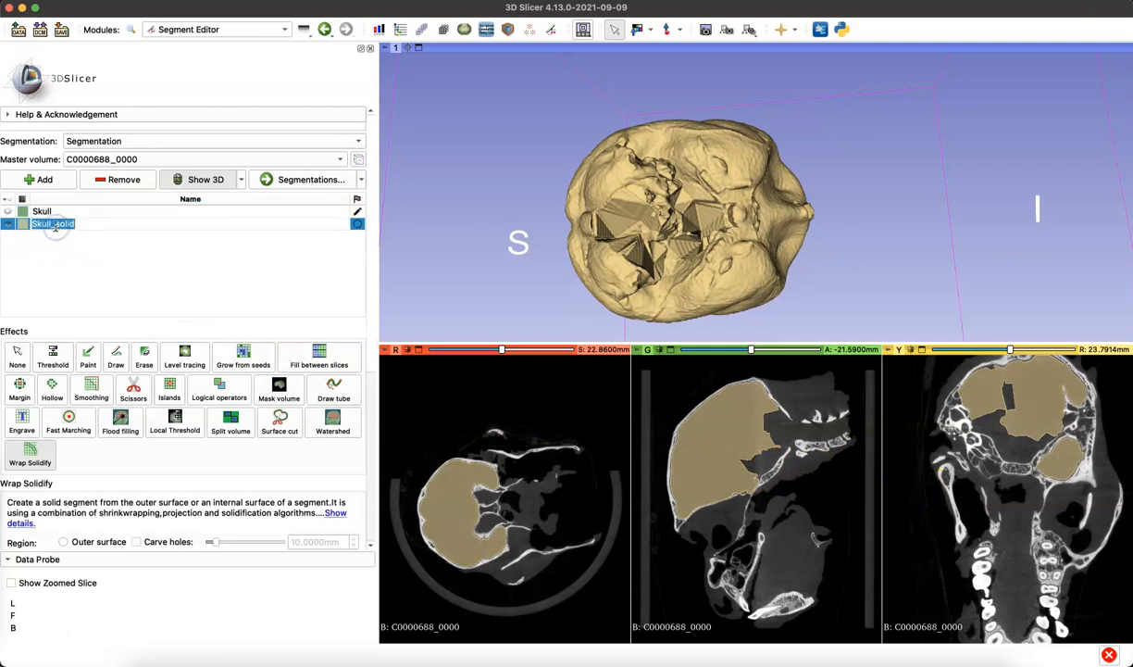
# Rename the cavity segment 'Endocast Attempt 1', hide it, and show Skull again
pyautogui.write('Endocast Attempt 1')
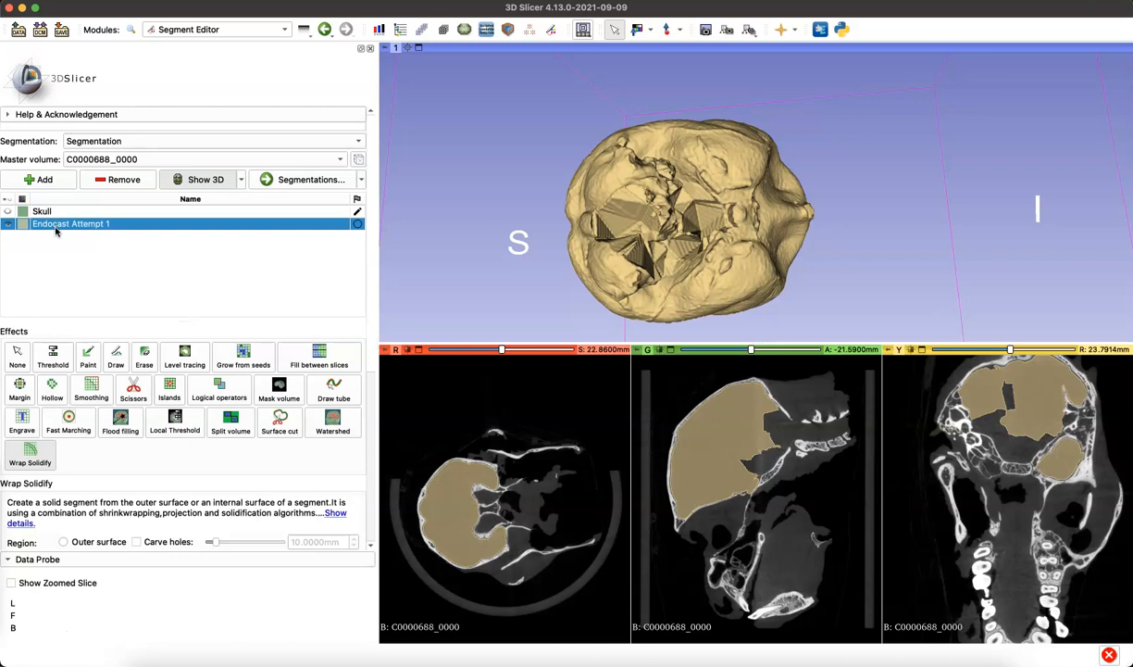
pyautogui.click(41, 211)
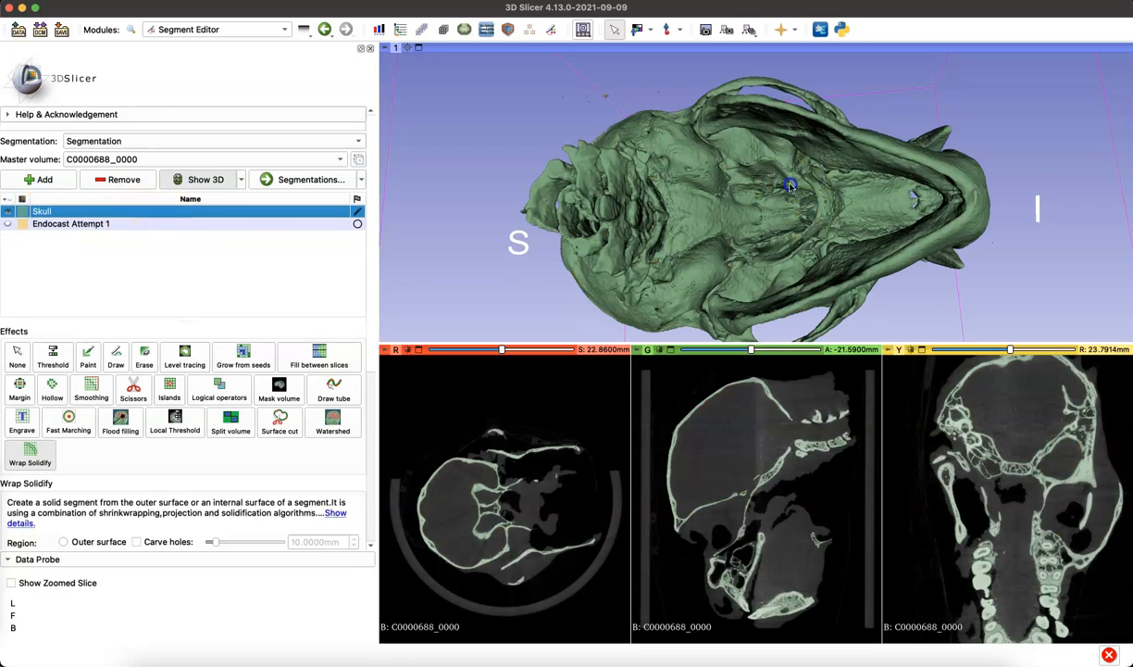
pyautogui.moveTo(790, 185); pyautogui.dragTo(813, 305)
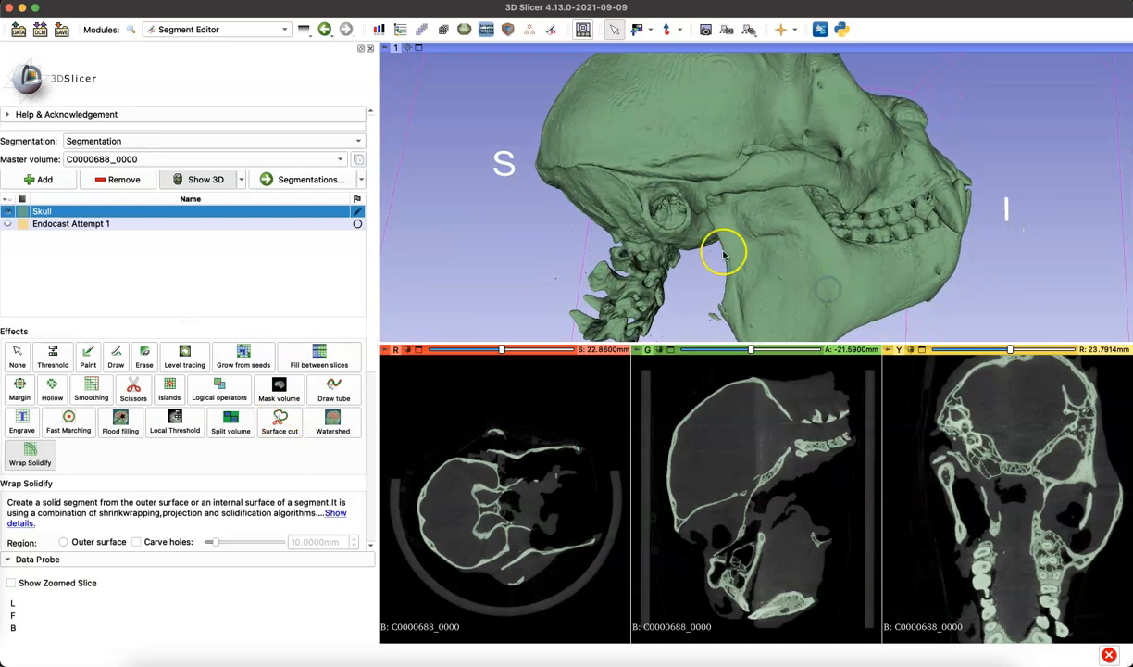
pyautogui.click(583, 29)
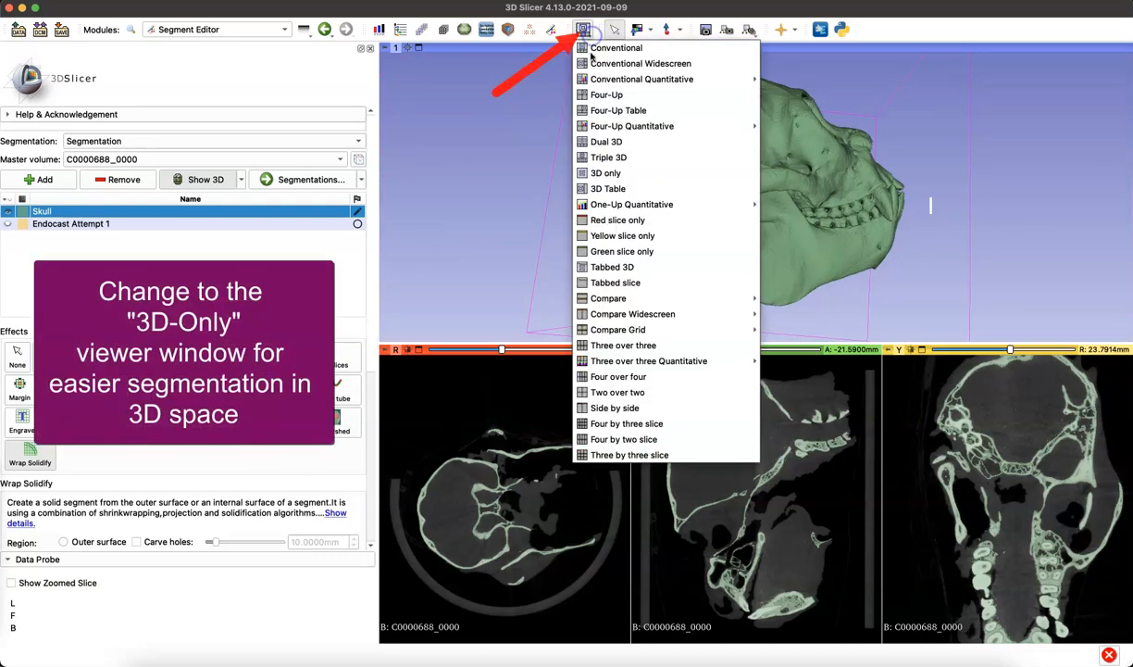
# Switch to 3D-only layout and scissor away the lower jaw, neck vertebrae and skull base
pyautogui.click(605, 173)
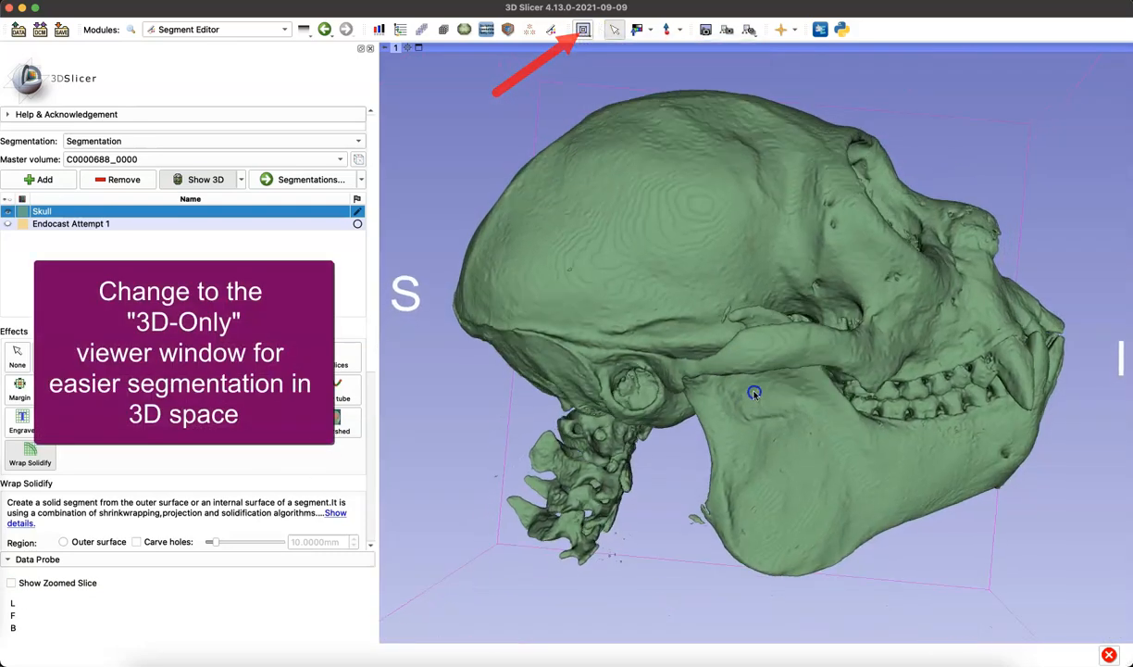
pyautogui.click(583, 28)
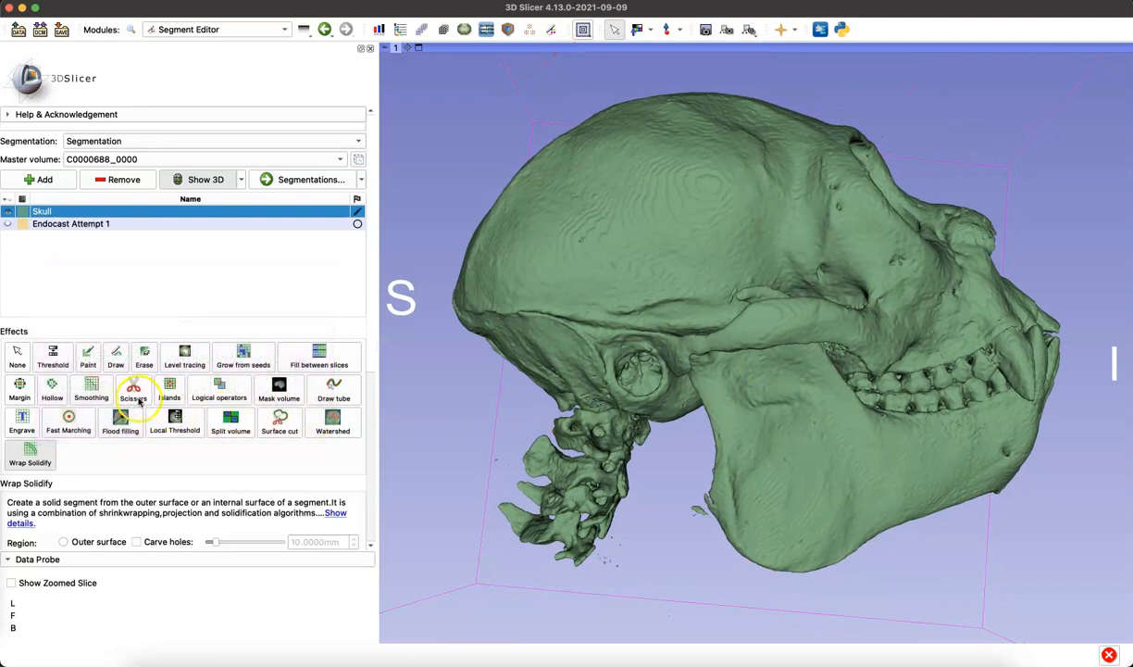
pyautogui.click(133, 389)
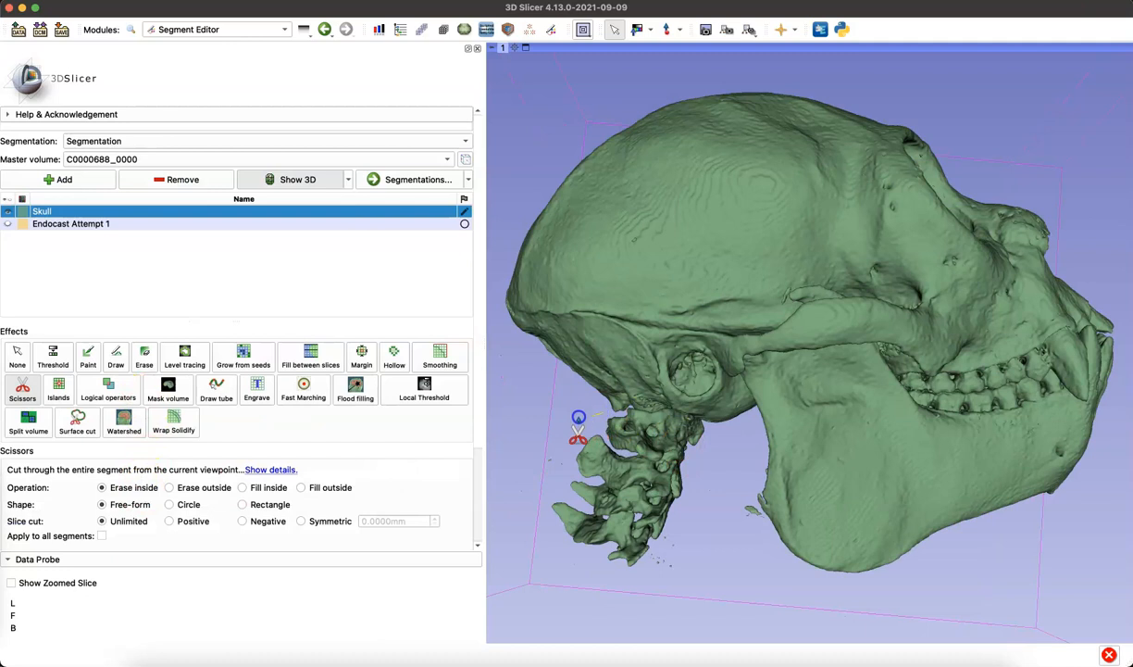
pyautogui.moveTo(578, 426); pyautogui.dragTo(720, 432)
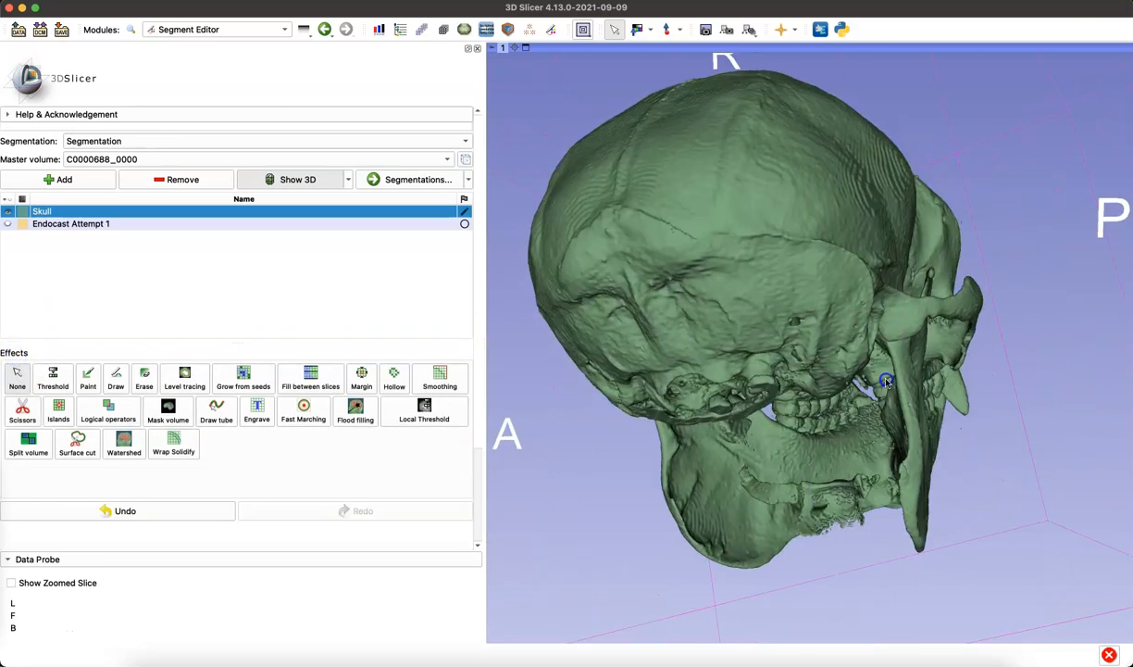
pyautogui.moveTo(886, 380); pyautogui.dragTo(975, 331)
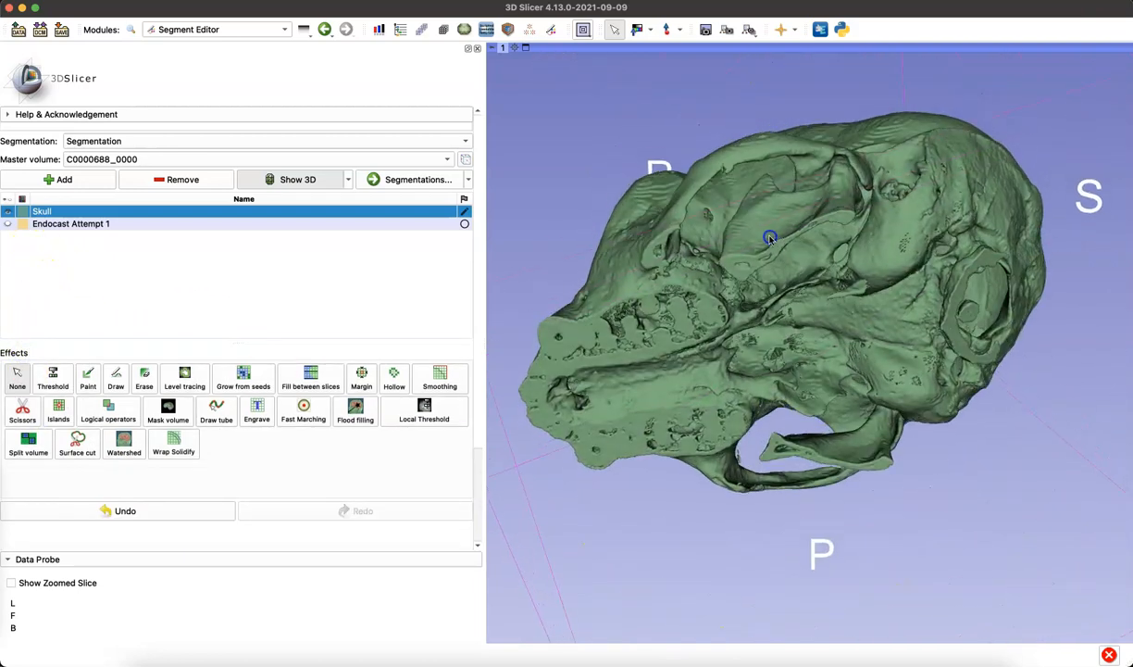
pyautogui.moveTo(769, 237); pyautogui.dragTo(821, 281)
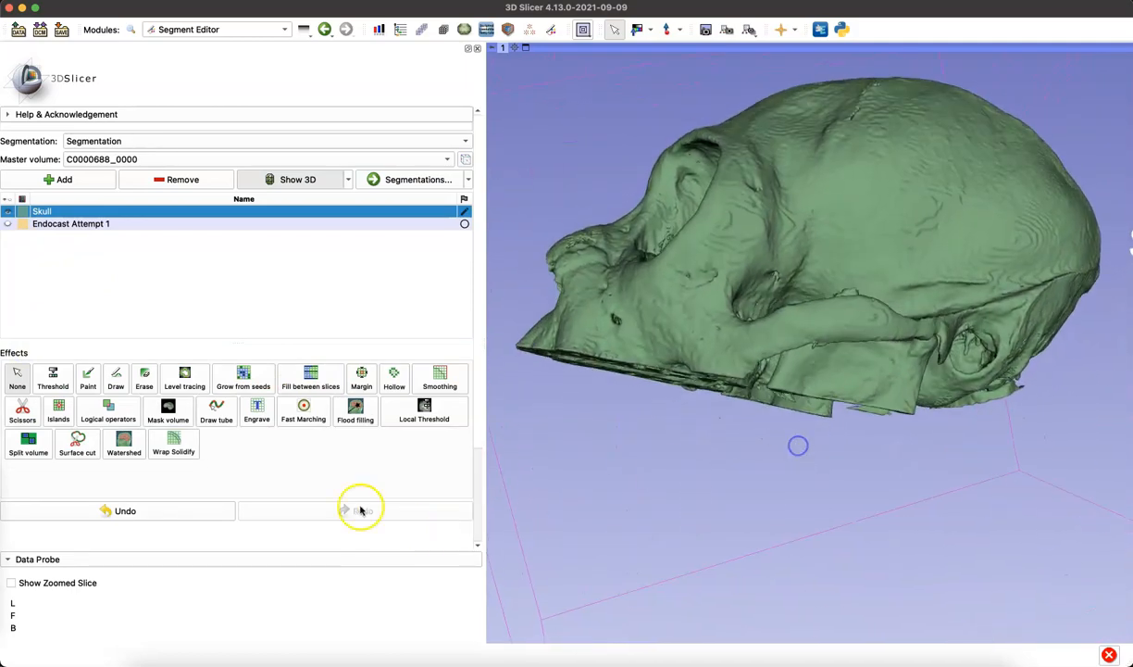
pyautogui.click(59, 389)
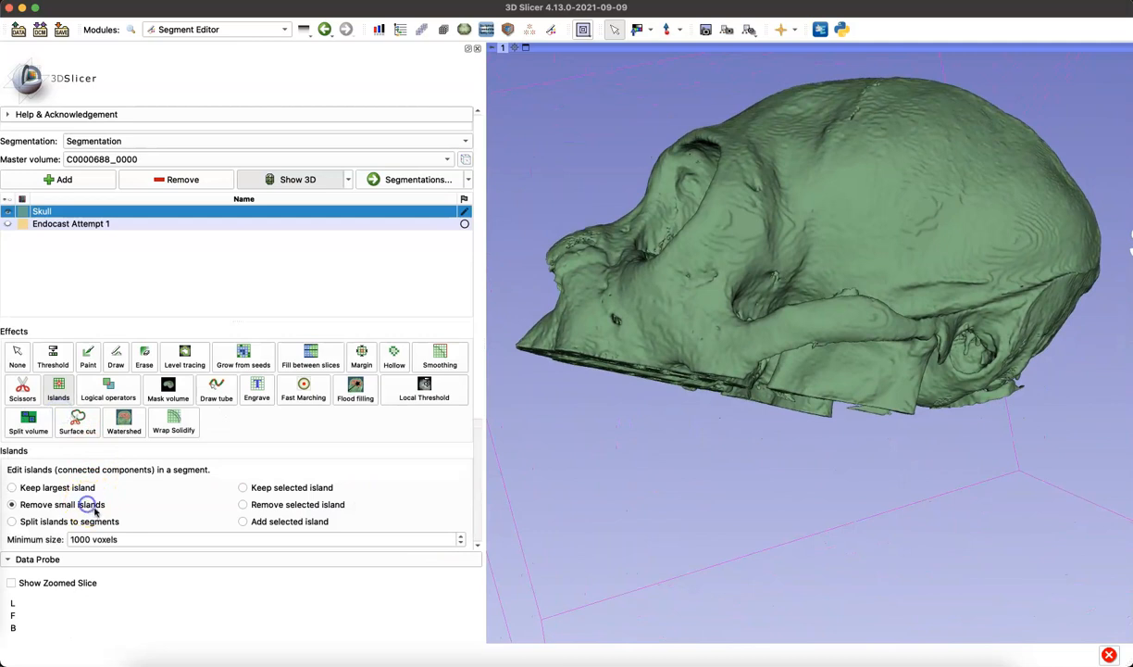
# Set Islands to remove small islands under 1000 voxels, then open the layouts list
pyautogui.scroll(-3)
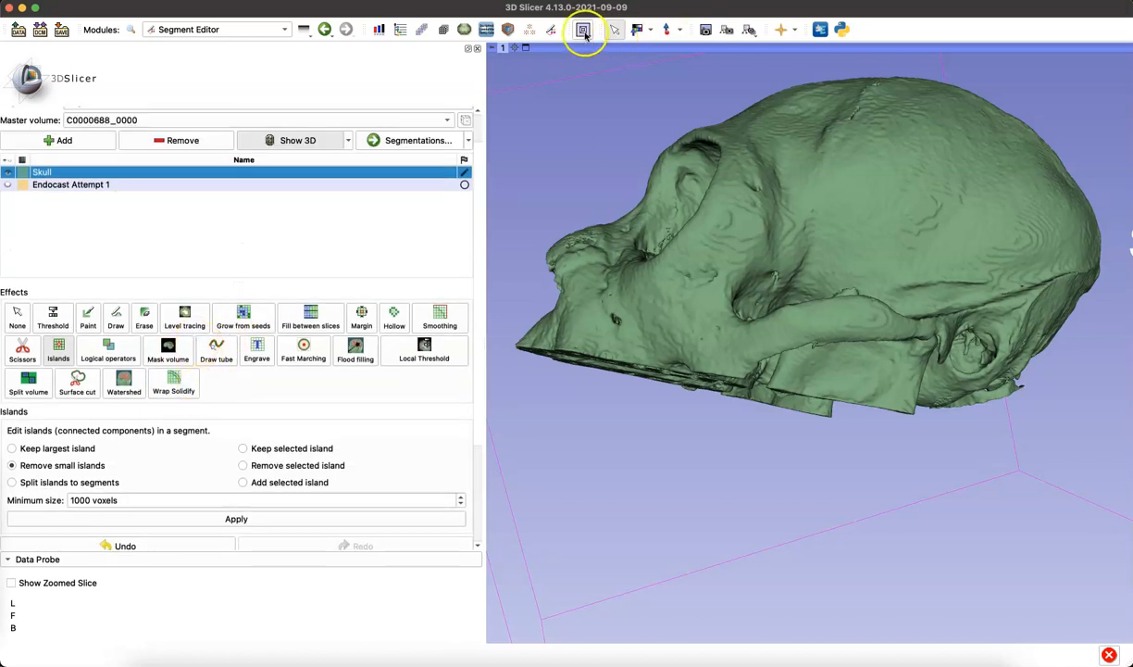
pyautogui.click(584, 29)
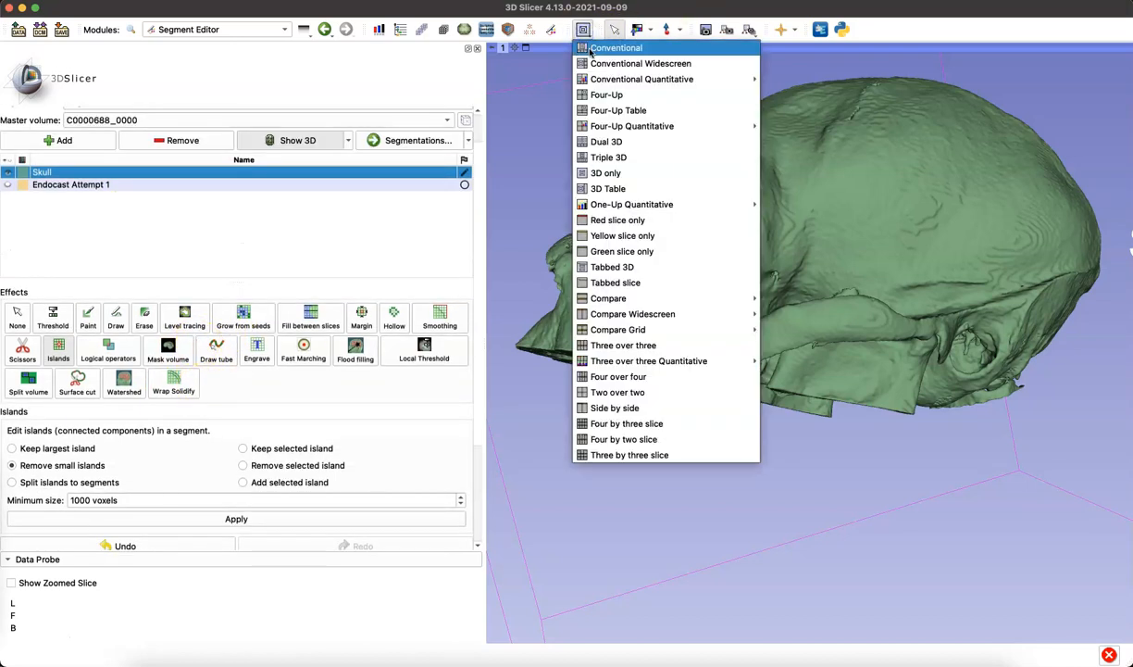
# Restore the slice-view layout, scissor away leftover Skull fragments, and orbit to find more
pyautogui.click(616, 47)
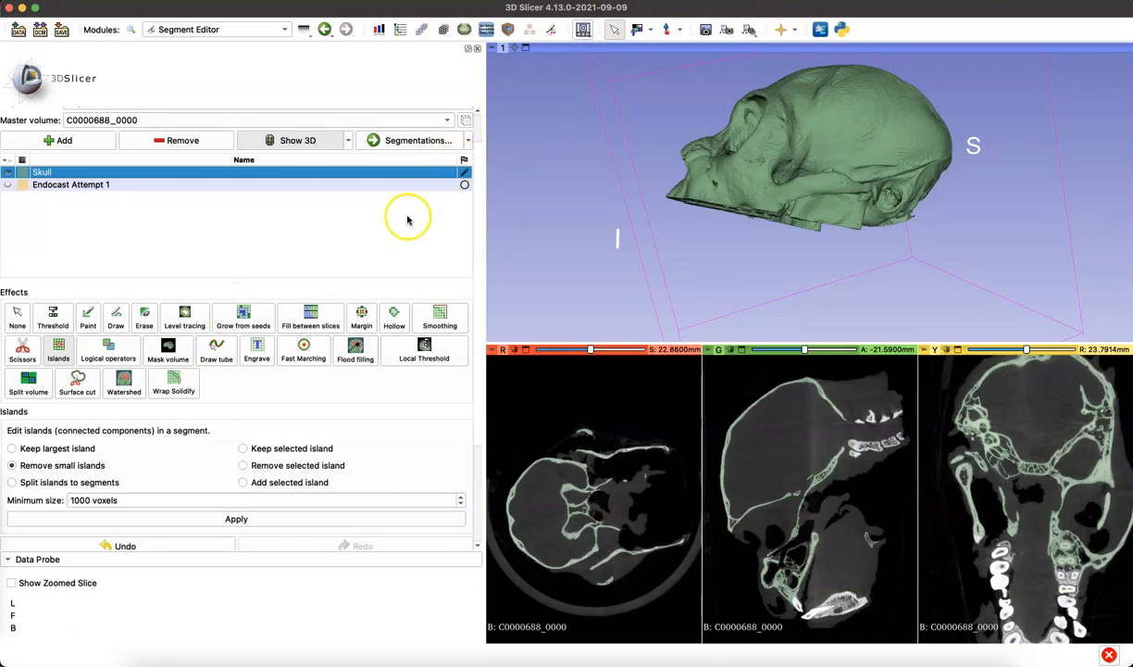
pyautogui.click(22, 351)
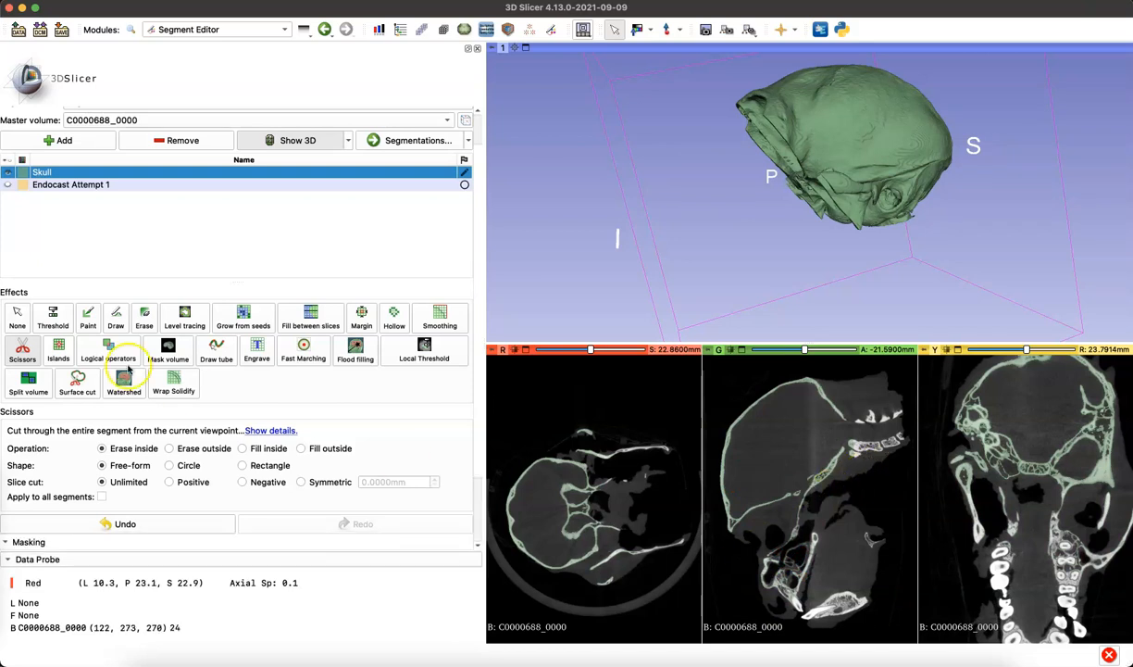
pyautogui.click(17, 318)
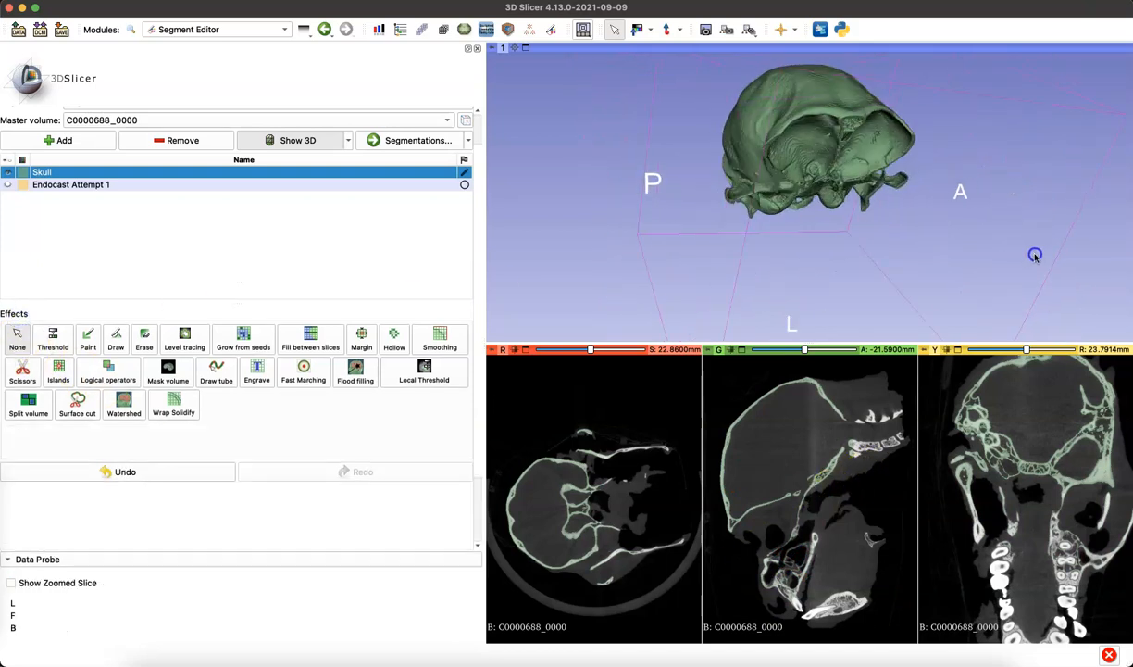
pyautogui.moveTo(1035, 255); pyautogui.dragTo(999, 306)
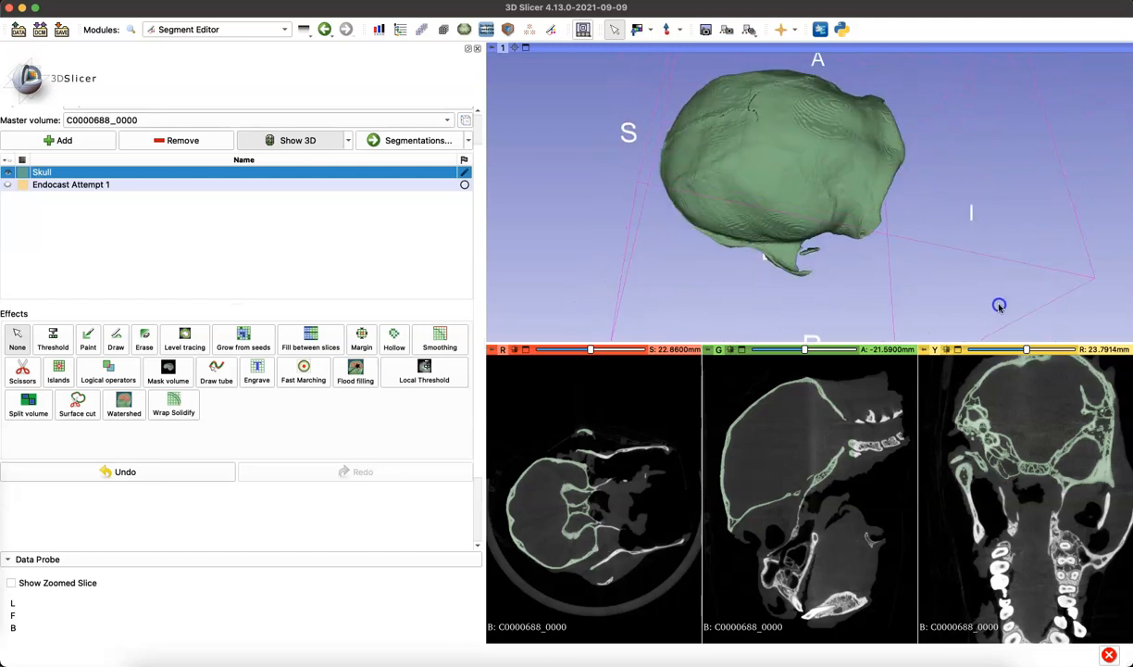
pyautogui.moveTo(999, 305); pyautogui.dragTo(893, 427)
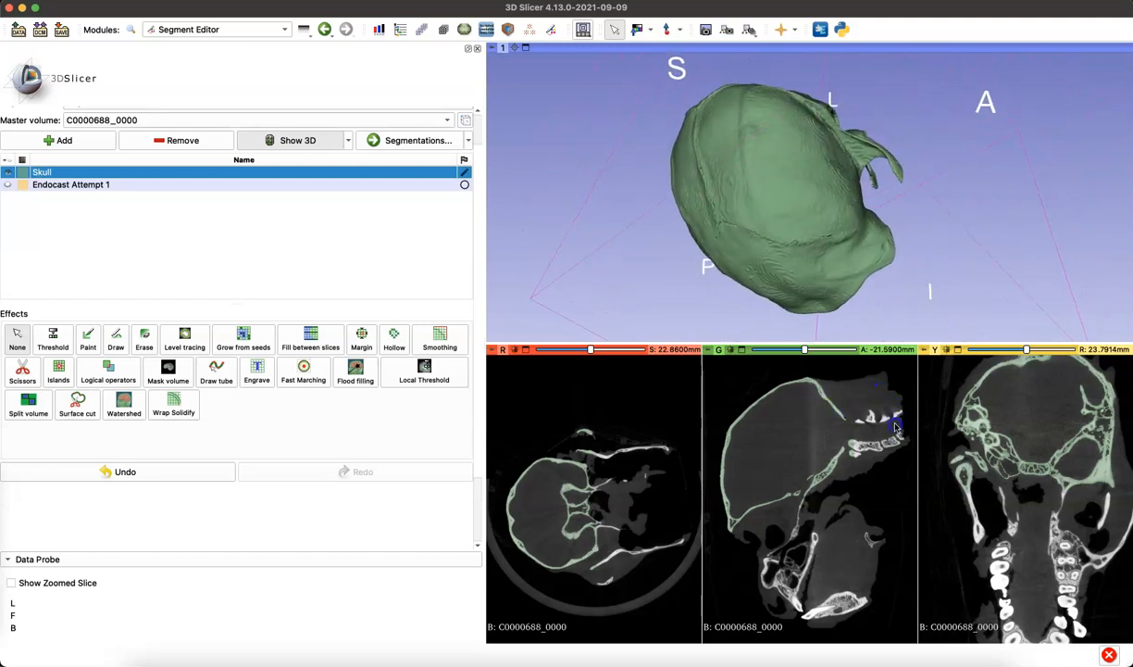
# Scissor off the loose bone flap below the skull and orbit to check the trim
pyautogui.click(22, 349)
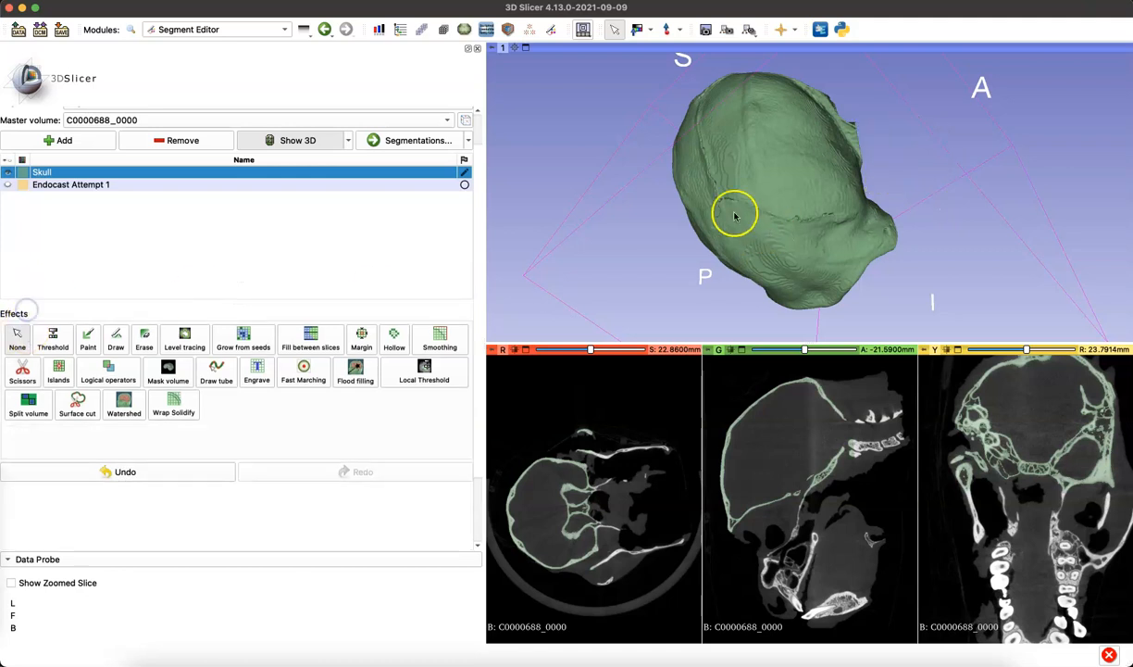
pyautogui.click(22, 350)
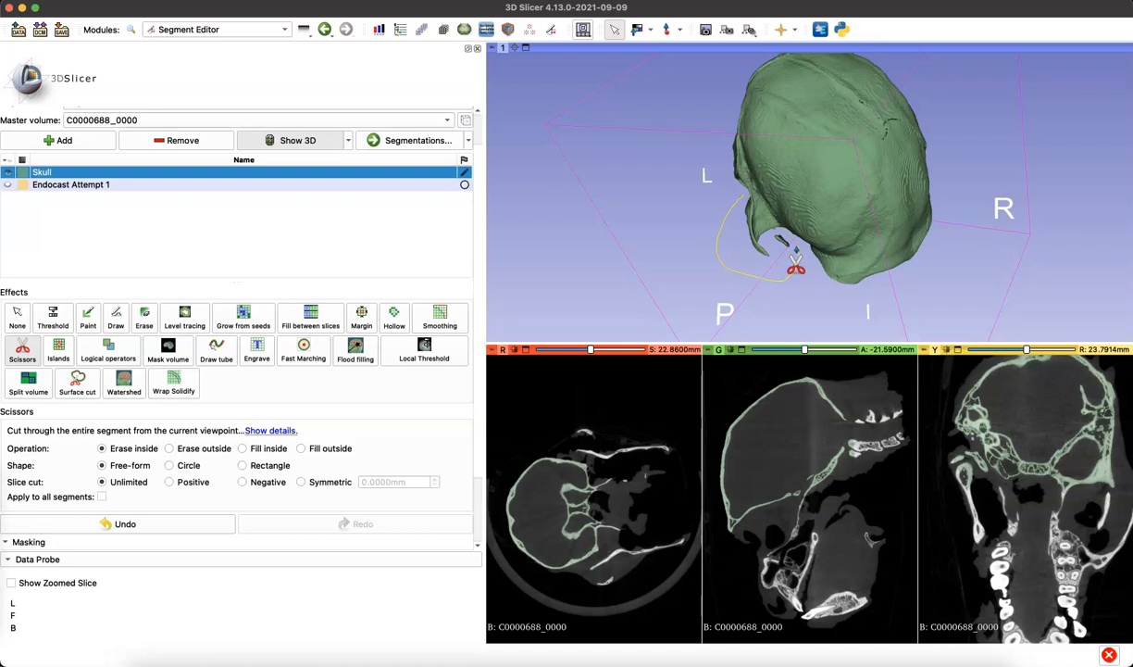
pyautogui.click(17, 338)
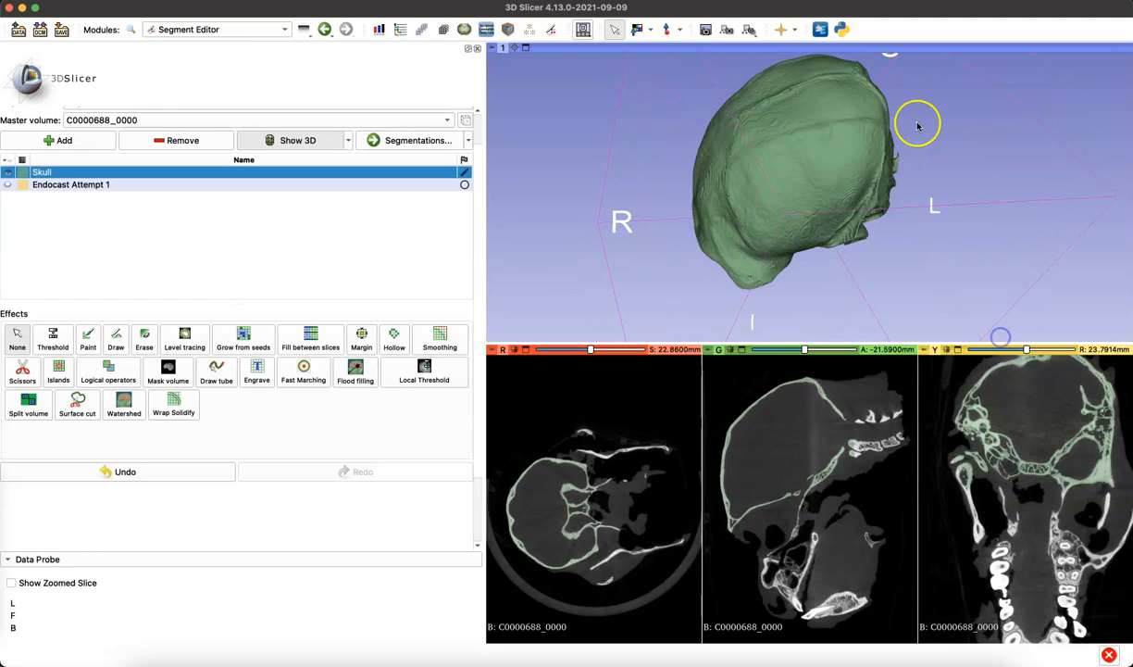
pyautogui.moveTo(917, 123); pyautogui.dragTo(769, 172)
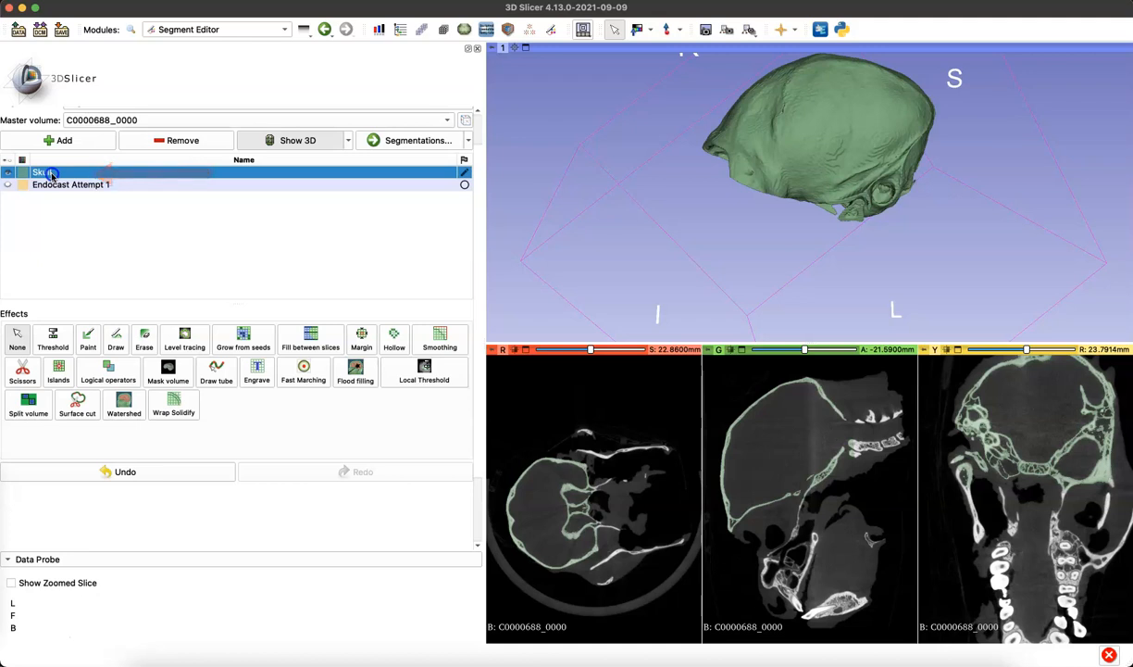
# Run Wrap Solidify on Skull with Largest cavity and Split cavities, output to a new segment
pyautogui.click(173, 383)
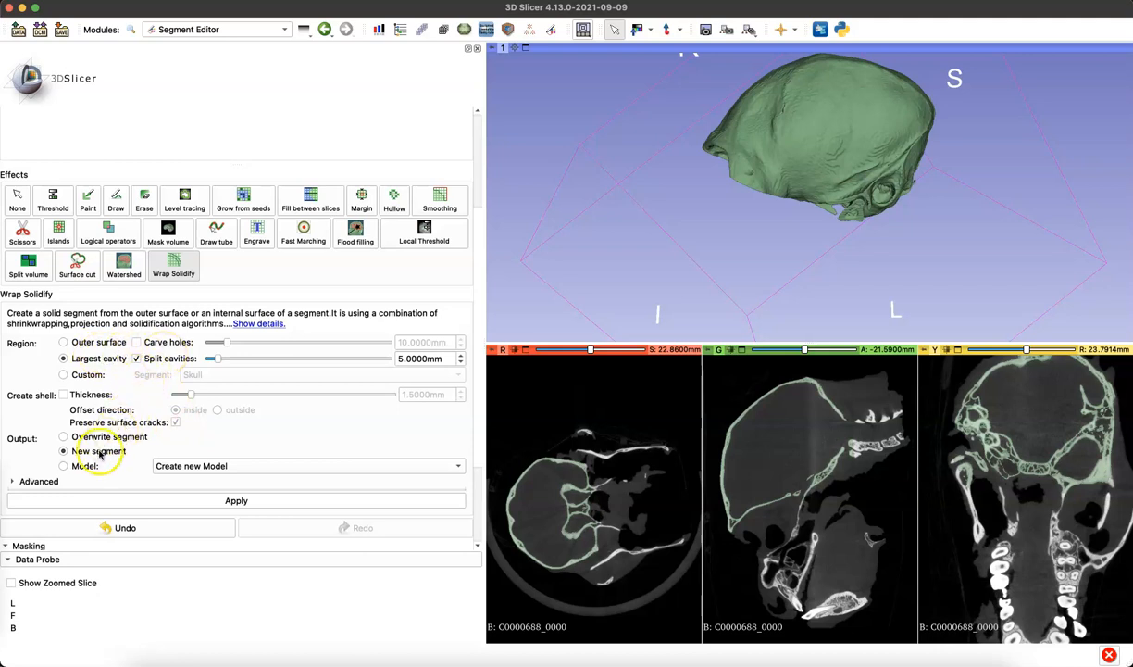
pyautogui.moveTo(173, 503)
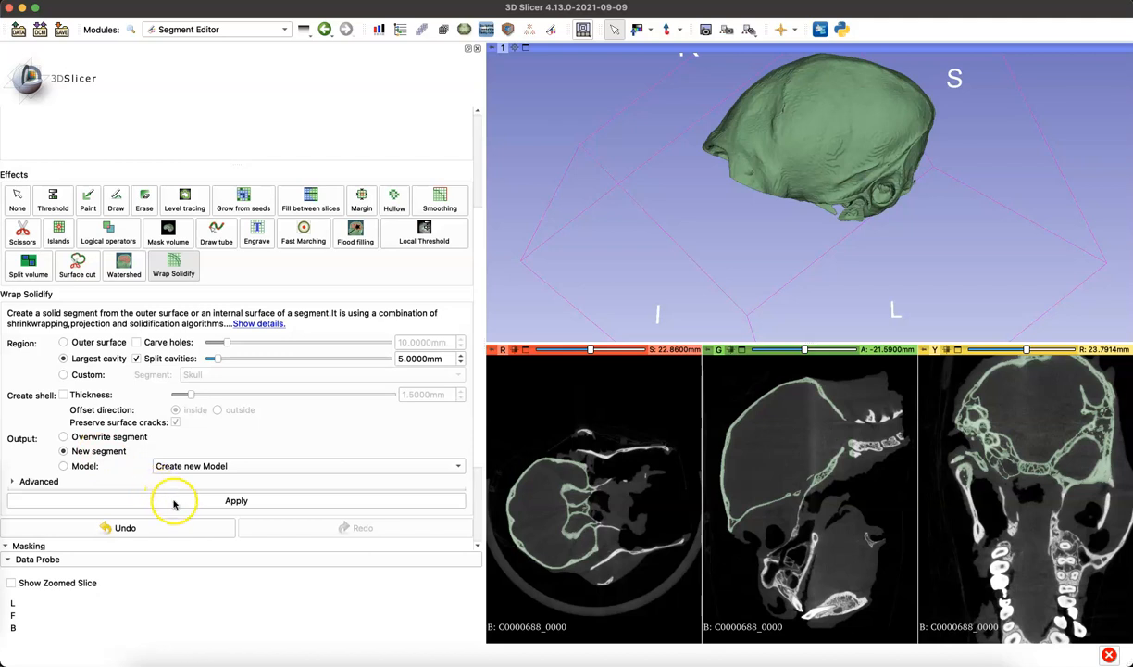
pyautogui.click(236, 500)
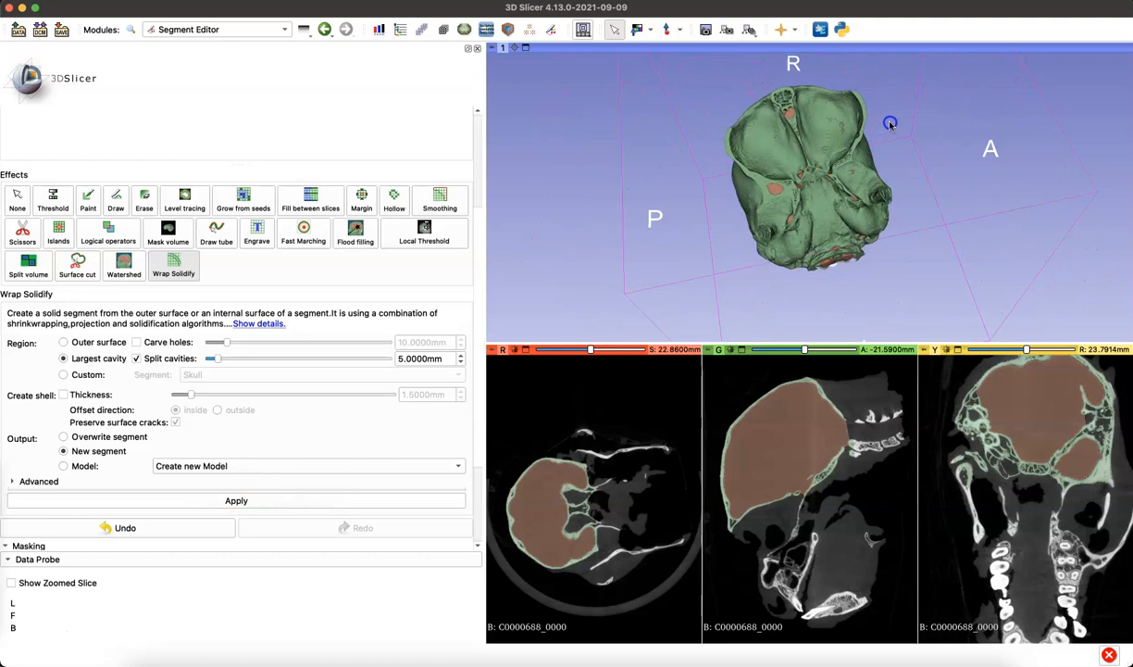
# Orbit the 3D view to inspect the new orange endocast from several viewpoints
pyautogui.moveTo(889, 123); pyautogui.dragTo(717, 211)
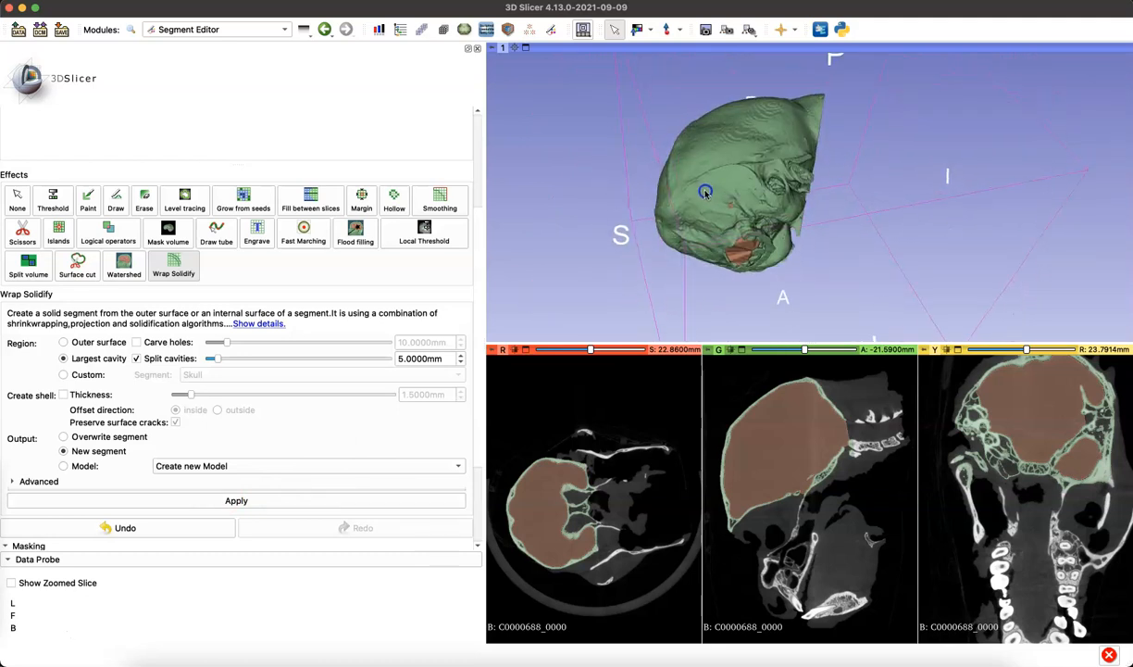
pyautogui.moveTo(703, 192); pyautogui.dragTo(847, 238)
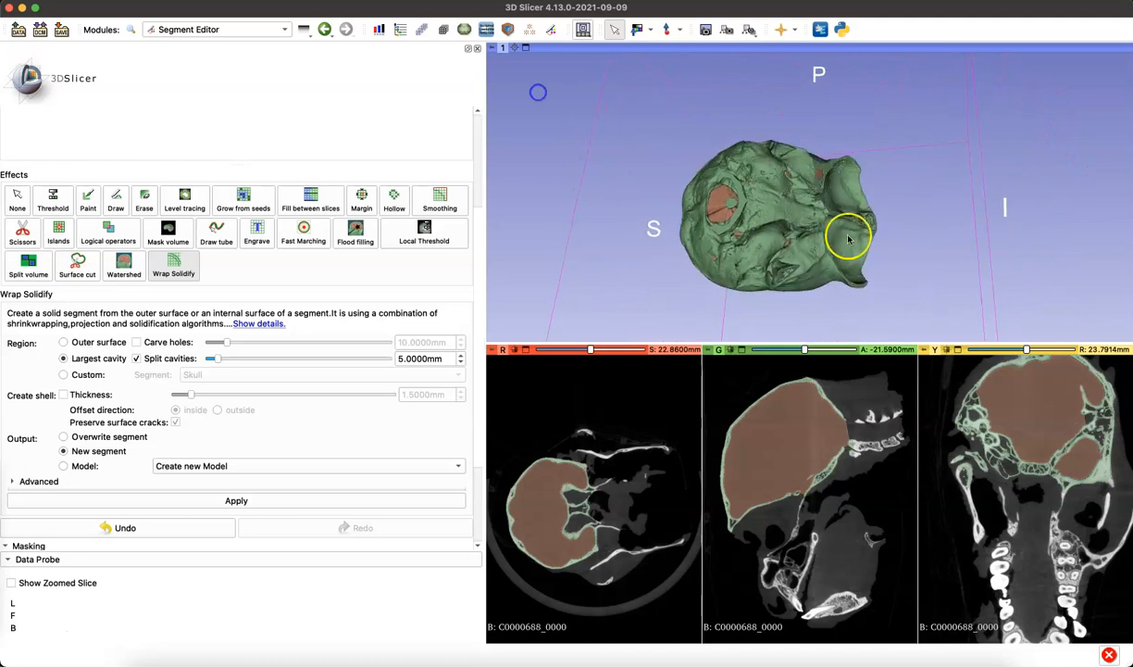
pyautogui.moveTo(847, 239); pyautogui.dragTo(624, 174)
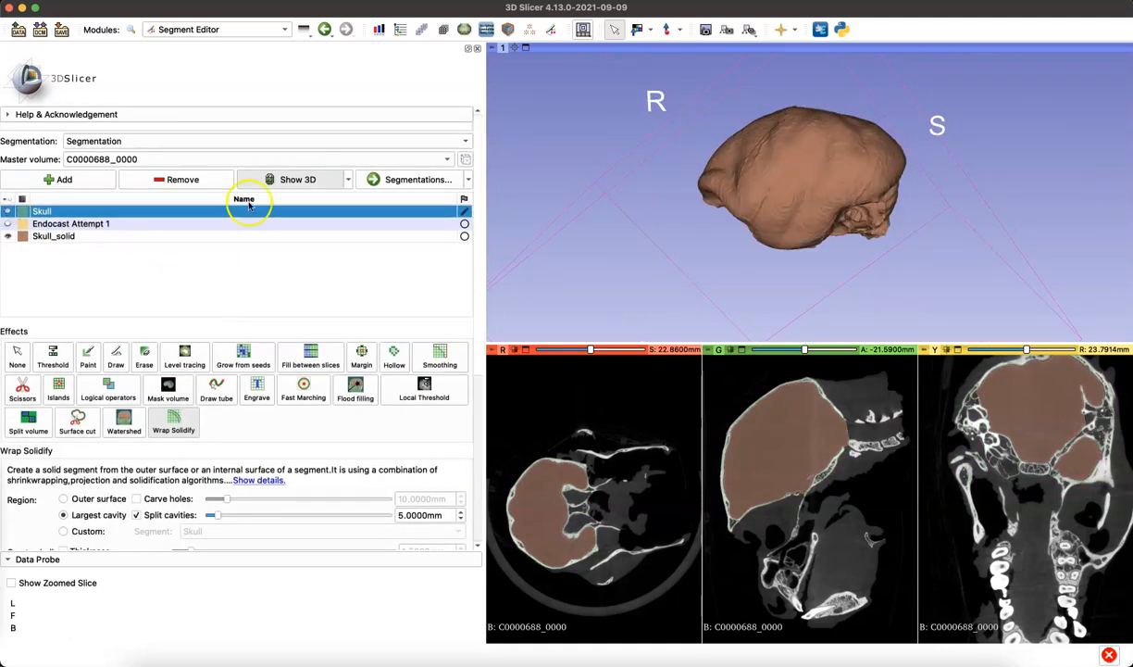
pyautogui.moveTo(805, 185); pyautogui.dragTo(1070, 193)
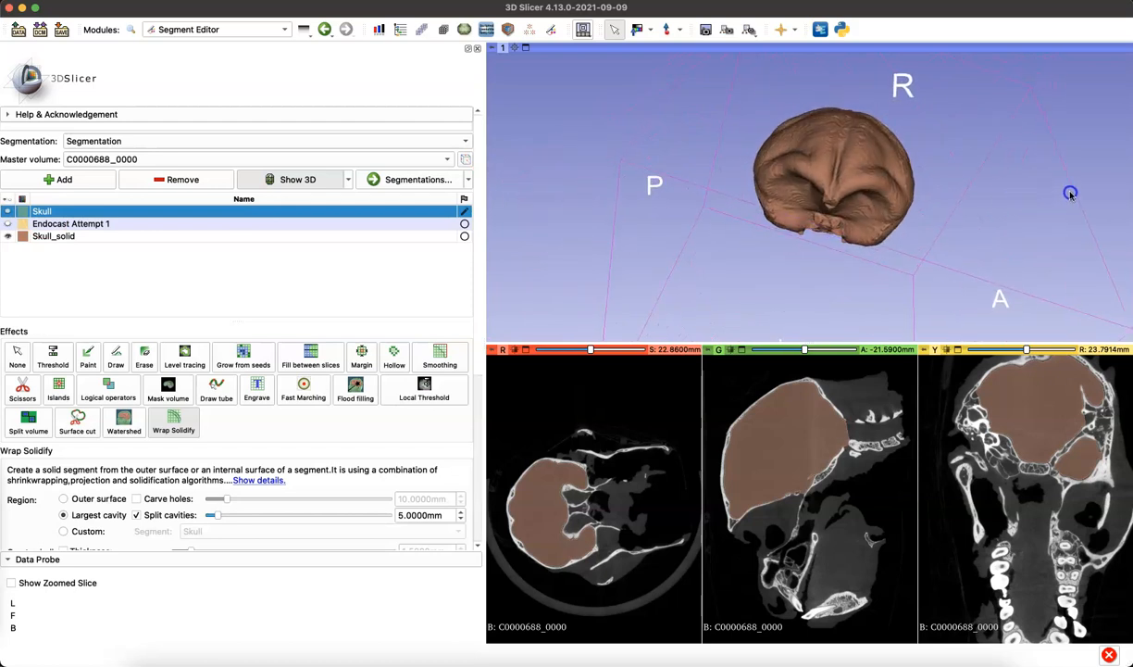
pyautogui.moveTo(1070, 192); pyautogui.dragTo(913, 120)
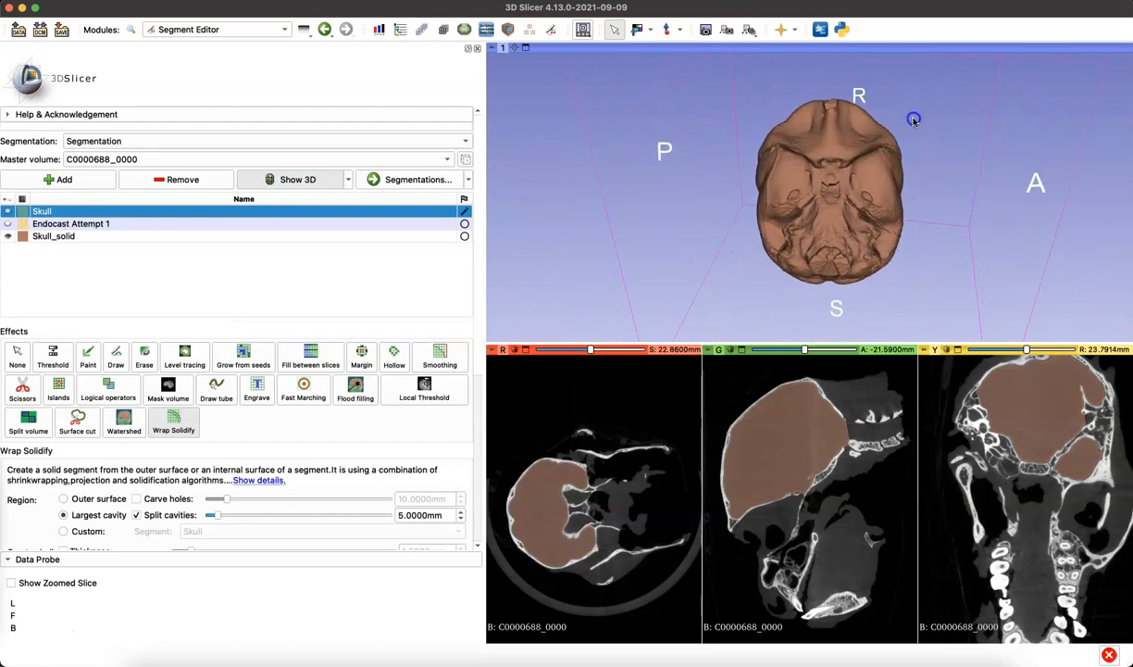
pyautogui.moveTo(914, 118); pyautogui.dragTo(645, 142)
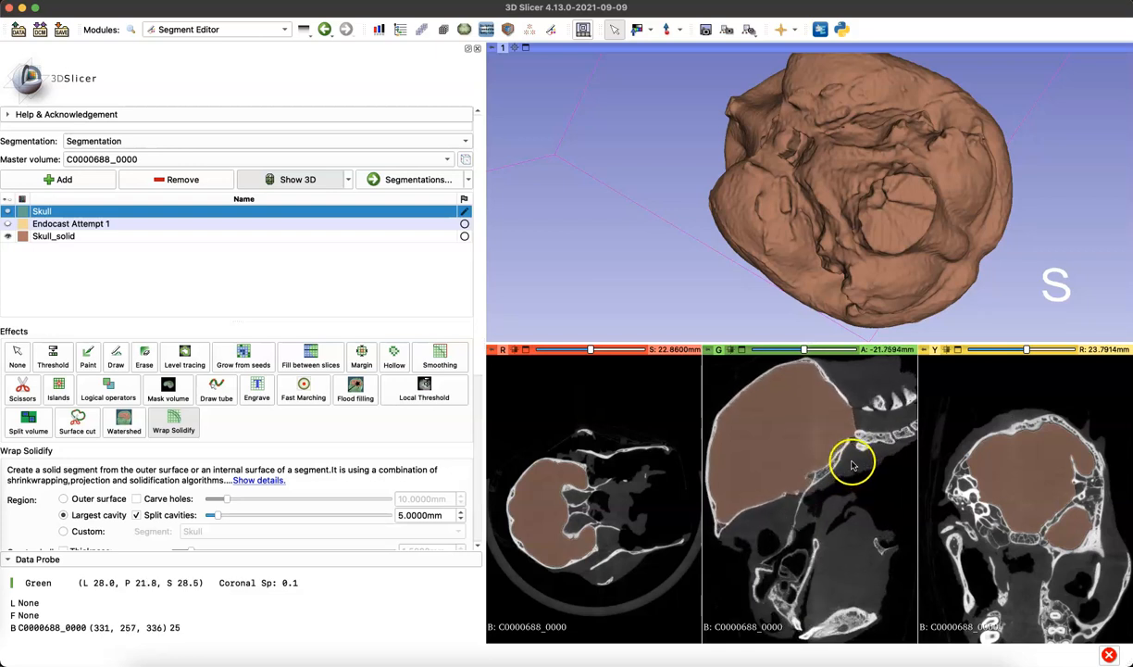
# Scissor the Skull_solid foramen magnum plug flat, then orbit the endocast to check the cut
pyautogui.click(23, 389)
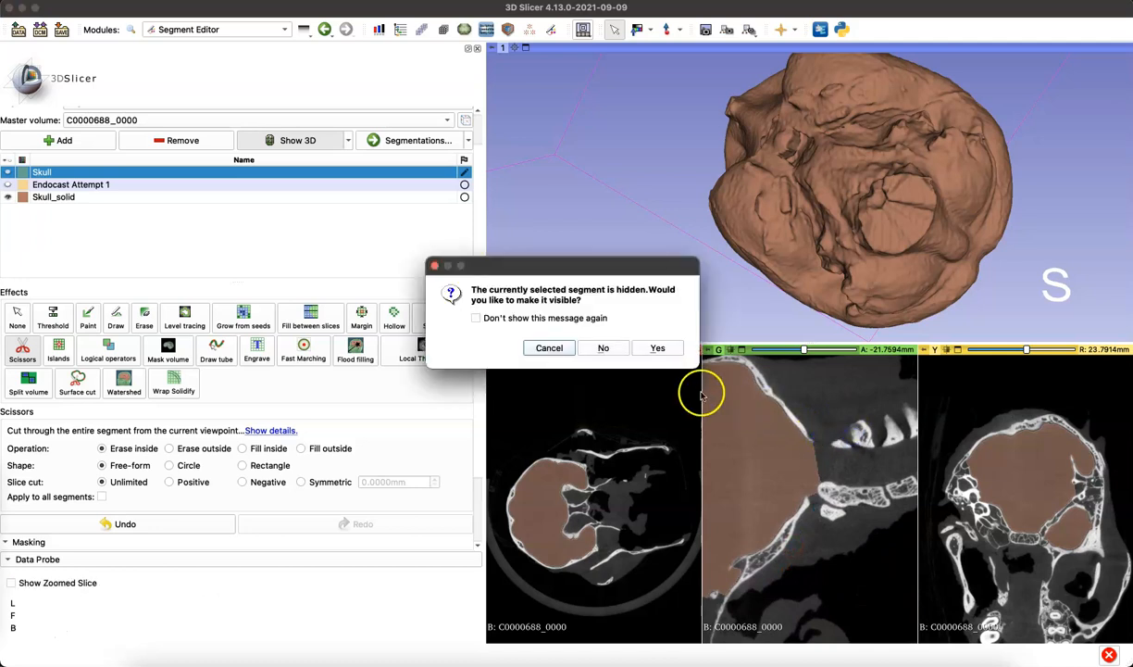
pyautogui.click(658, 347)
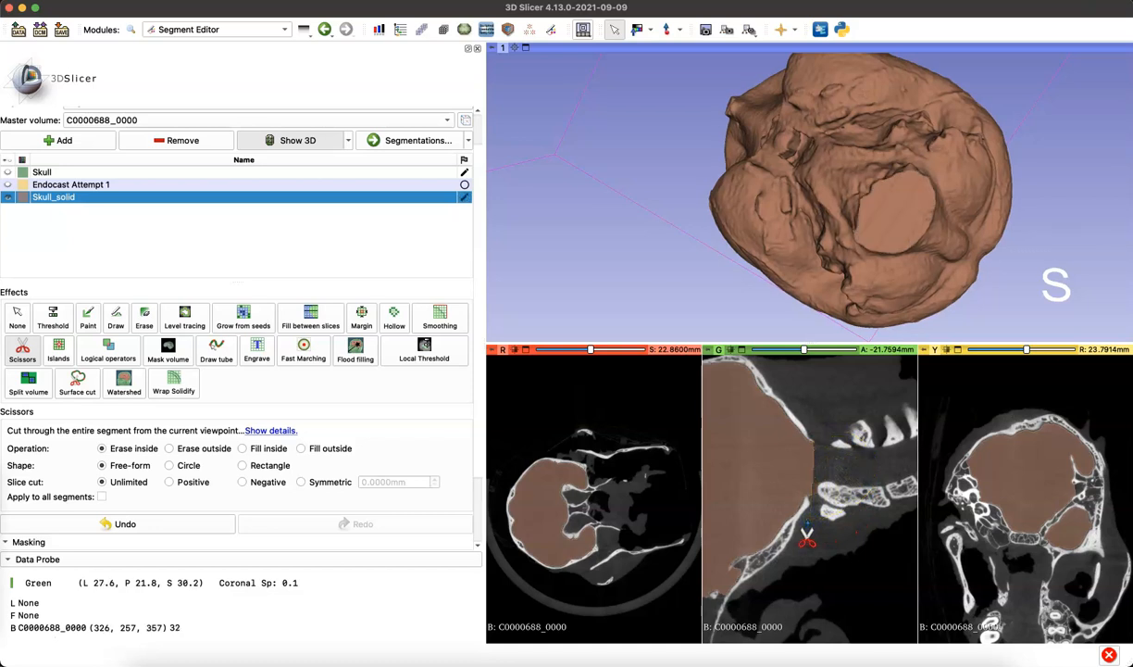
pyautogui.click(17, 315)
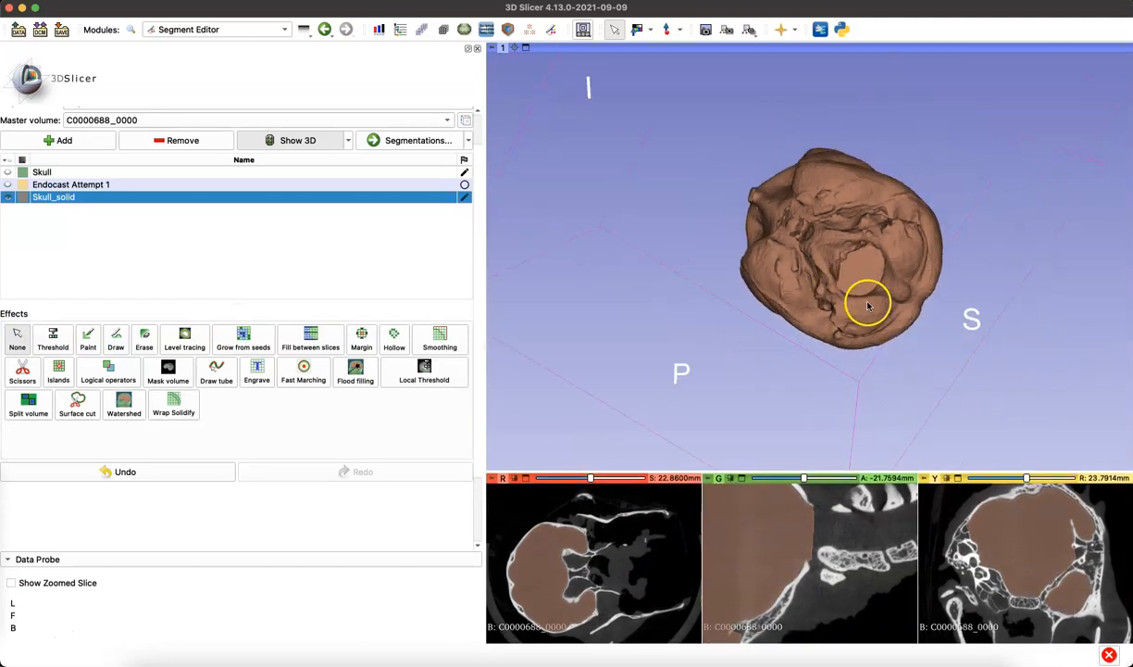
pyautogui.moveTo(868, 303); pyautogui.dragTo(790, 192)
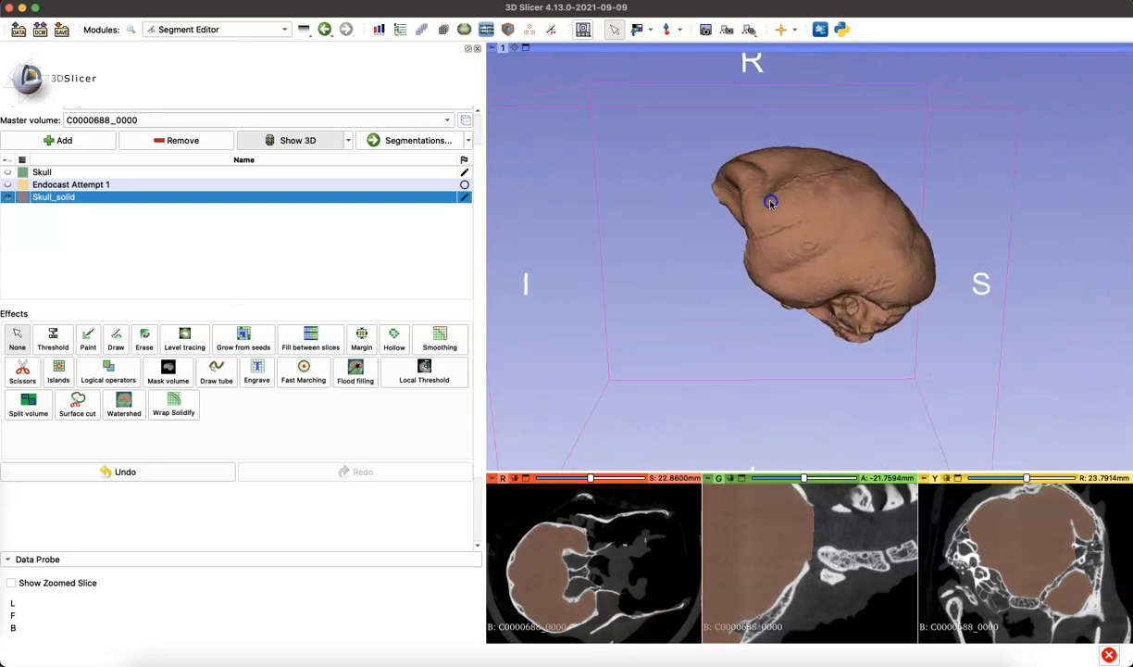
pyautogui.moveTo(771, 201); pyautogui.dragTo(1038, 297)
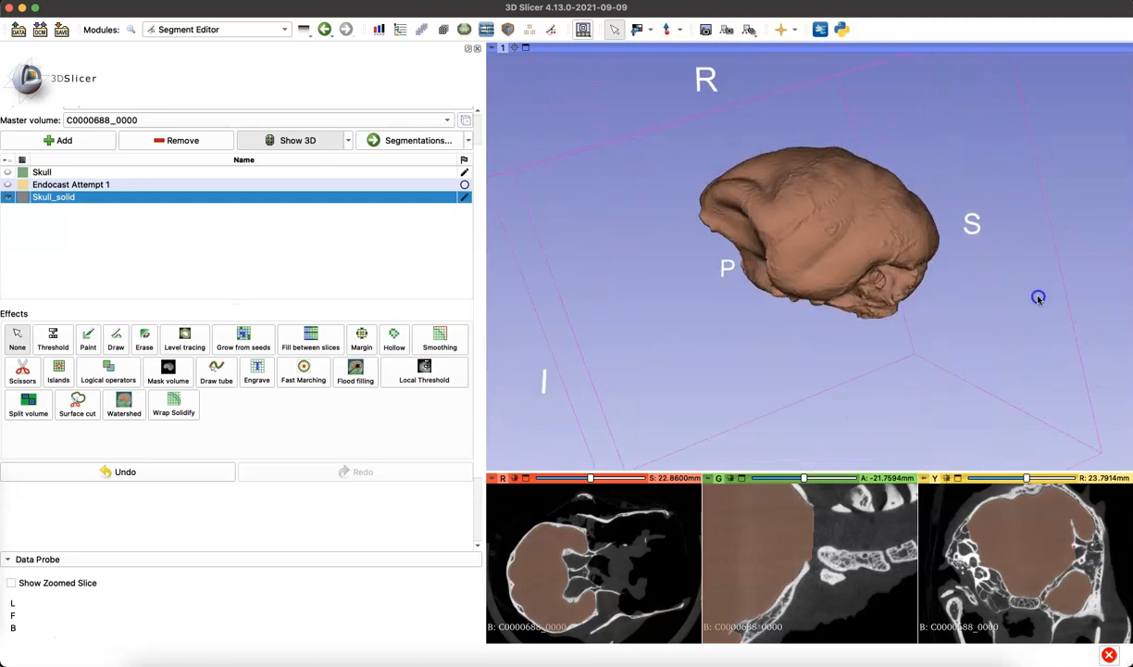